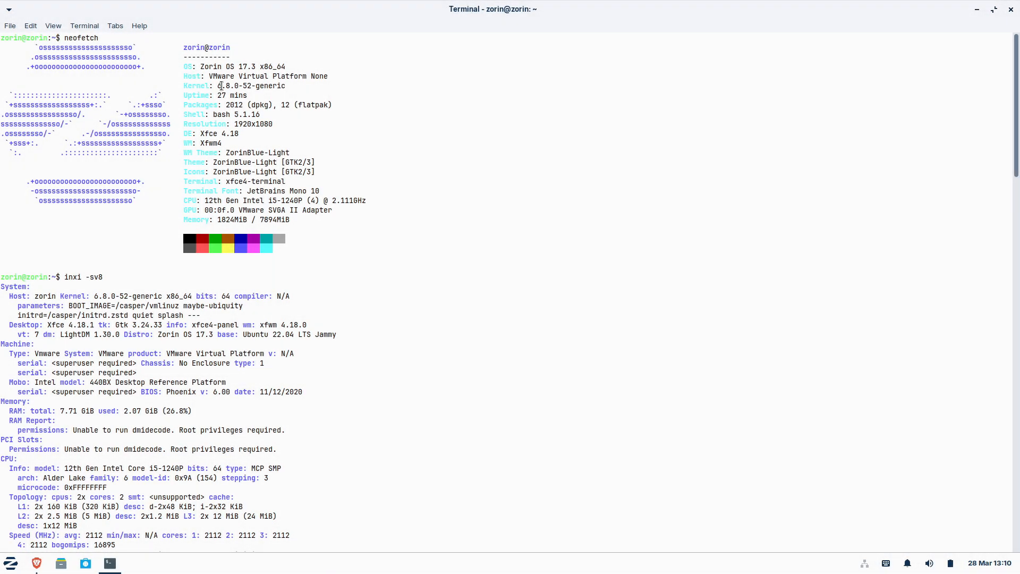
{"action": "mouse_move", "coordinate": [202, 319]}
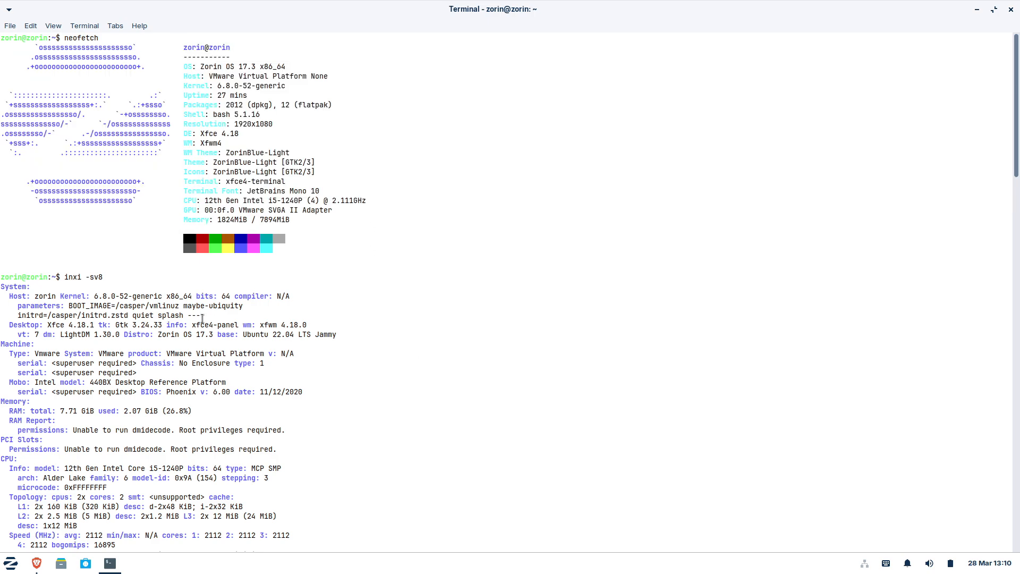
Step: Scroll down through the Windows App Support help article
{"action": "scroll", "scroll_direction": "down", "scroll_amount": 3}
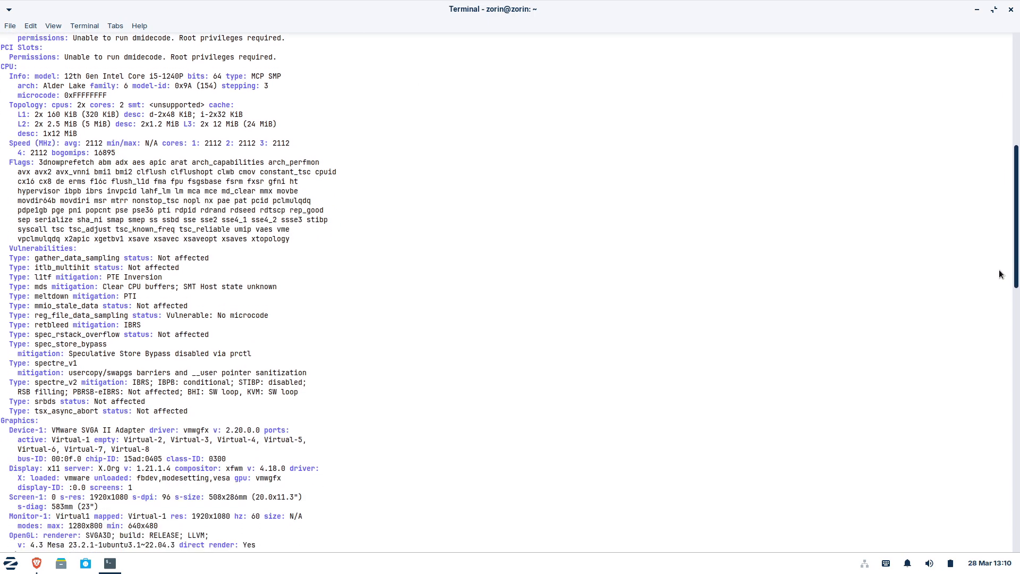
{"action": "scroll", "scroll_direction": "down", "scroll_amount": 3}
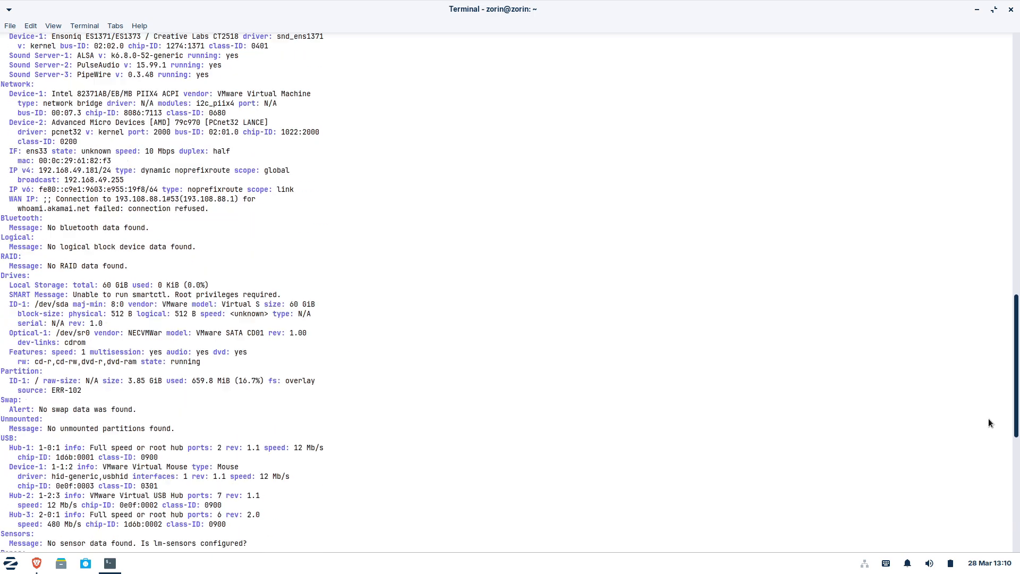
{"action": "scroll", "scroll_direction": "down", "scroll_amount": 3}
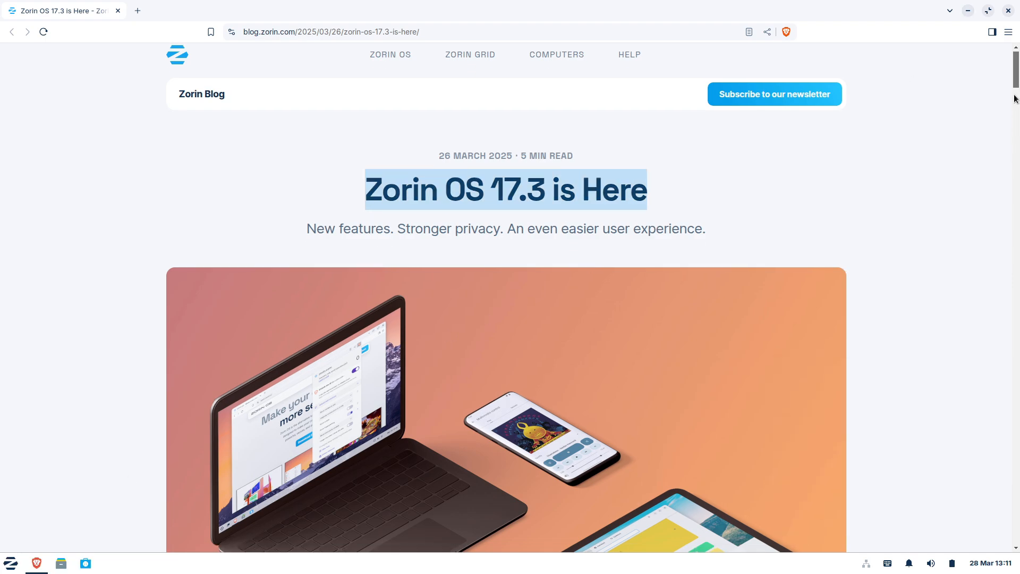
{"action": "scroll", "scroll_direction": "down", "scroll_amount": 3}
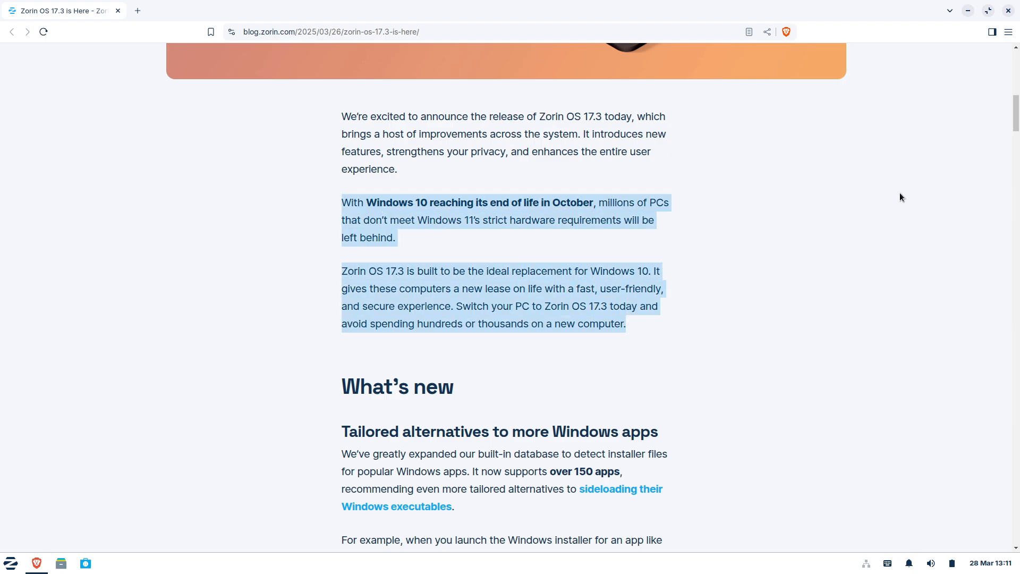
{"action": "scroll", "scroll_direction": "down", "scroll_amount": 3}
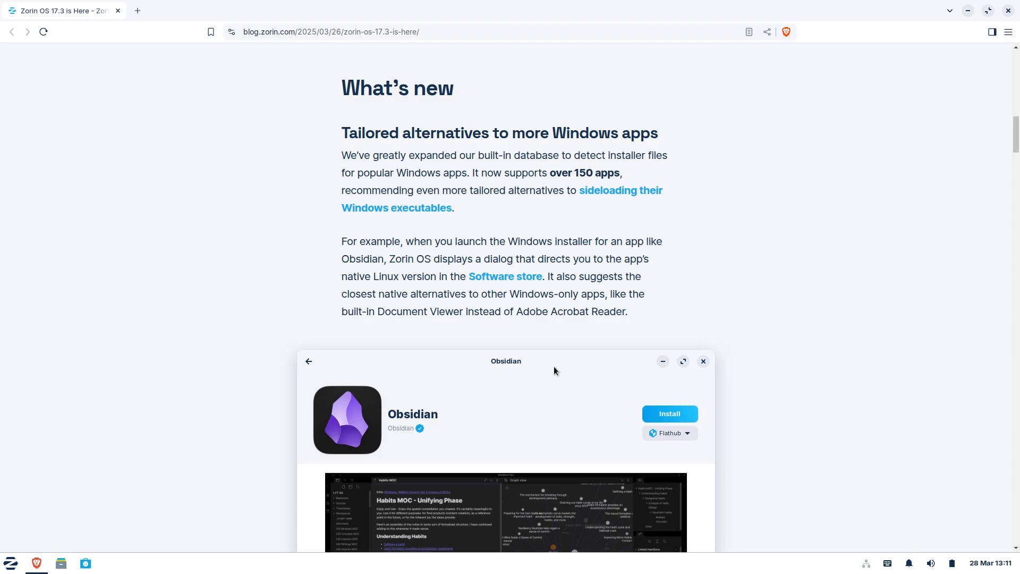
{"action": "mouse_move", "coordinate": [657, 180]}
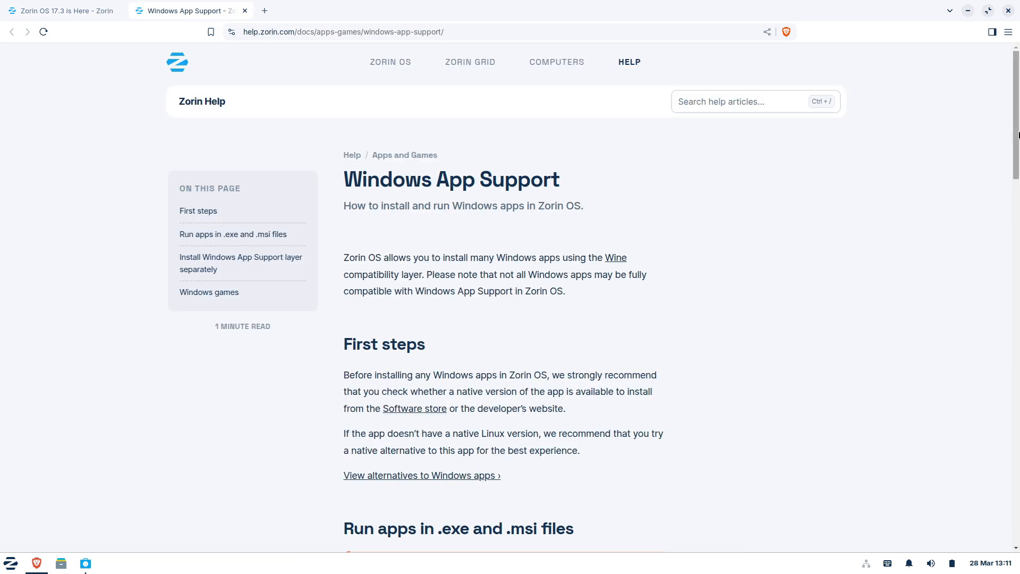
{"action": "scroll", "scroll_direction": "down", "scroll_amount": 3}
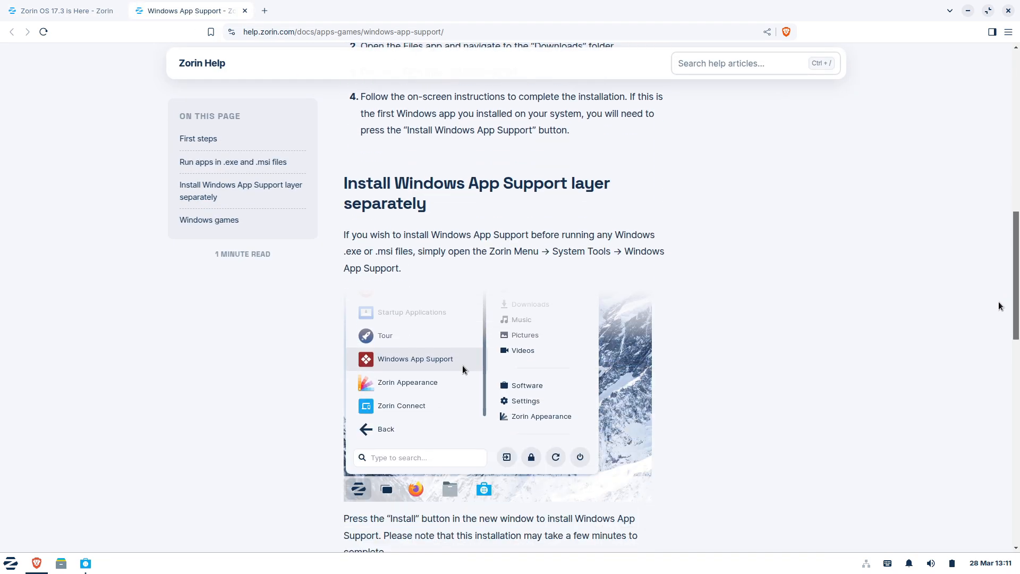
Step: Browse System Tools in the Zorin Menu, then close the help article tab
{"action": "left_click", "coordinate": [10, 562]}
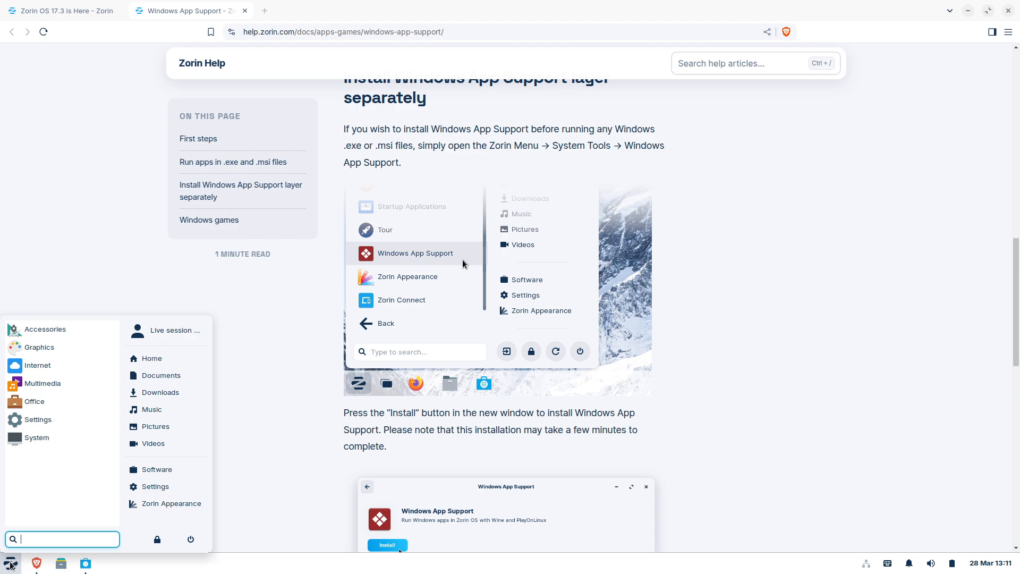
{"action": "left_click", "coordinate": [36, 437]}
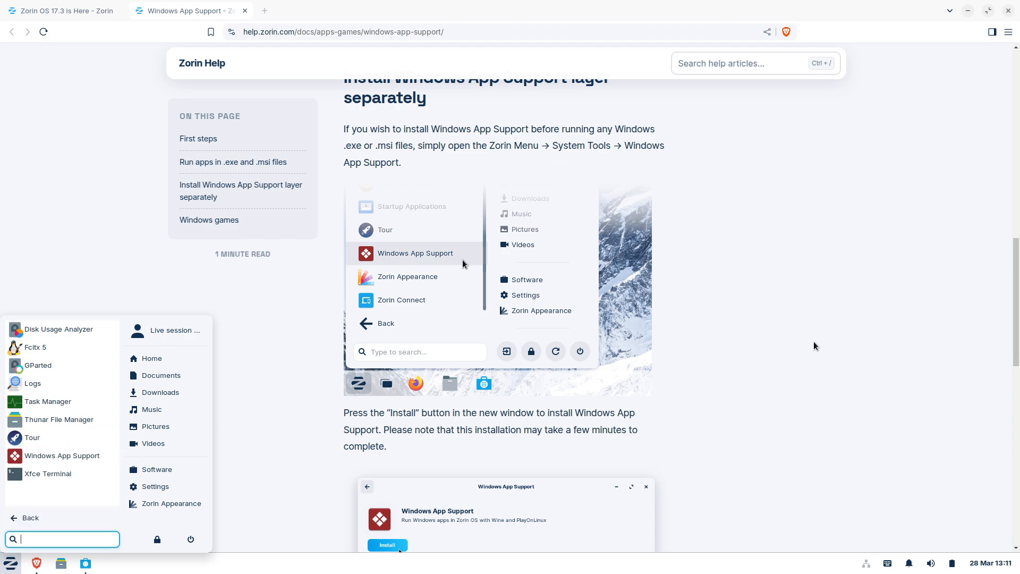
{"action": "scroll", "scroll_direction": "down", "scroll_amount": 3}
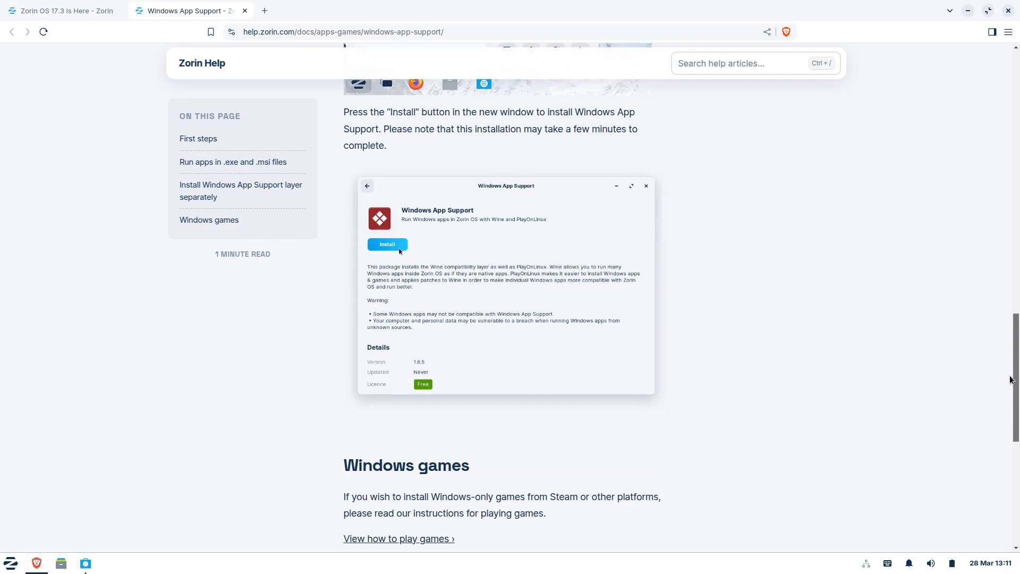
{"action": "left_click", "coordinate": [61, 11]}
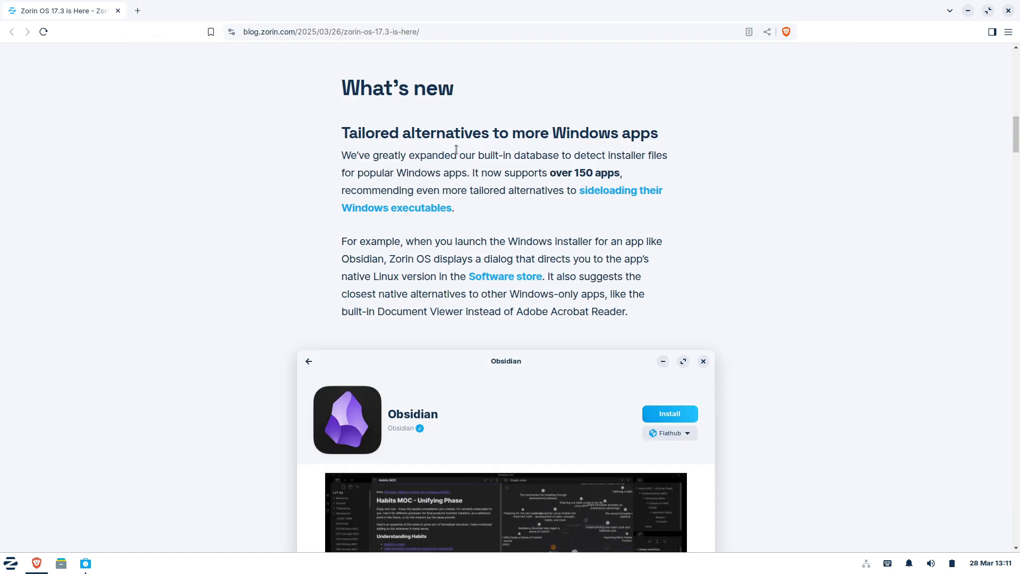
{"action": "mouse_move", "coordinate": [970, 234]}
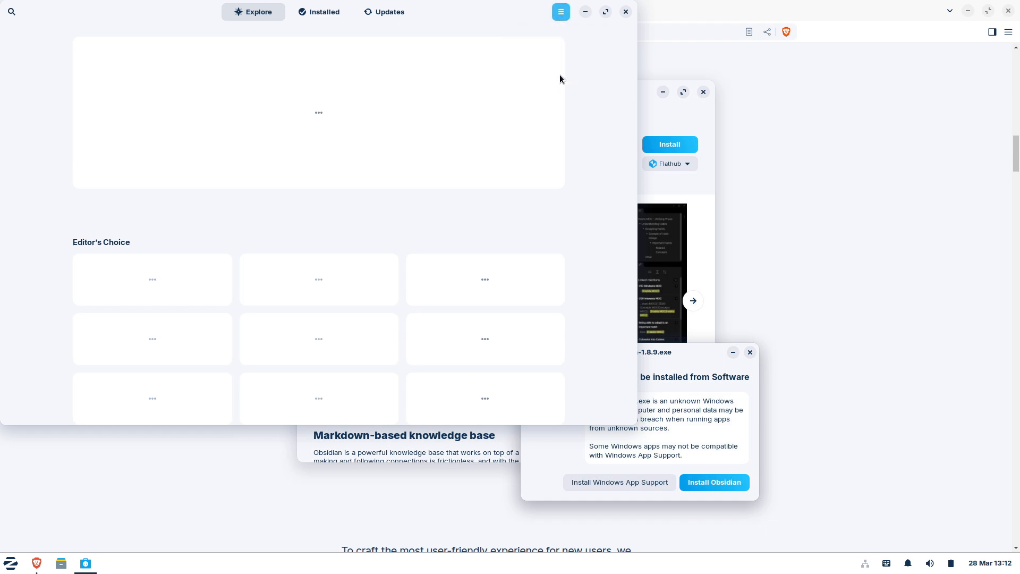
{"action": "left_click", "coordinate": [560, 11]}
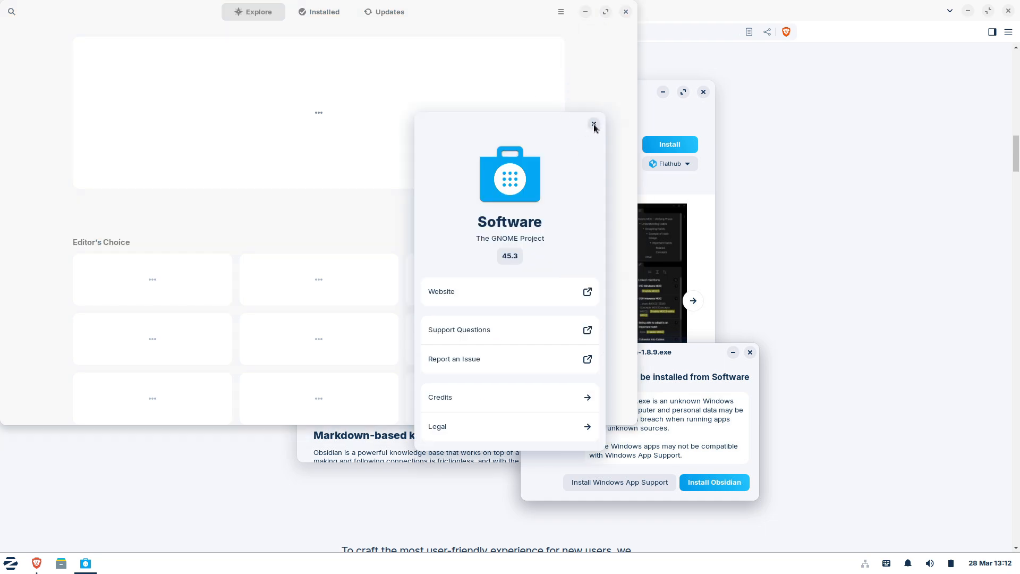
{"action": "left_click", "coordinate": [592, 124]}
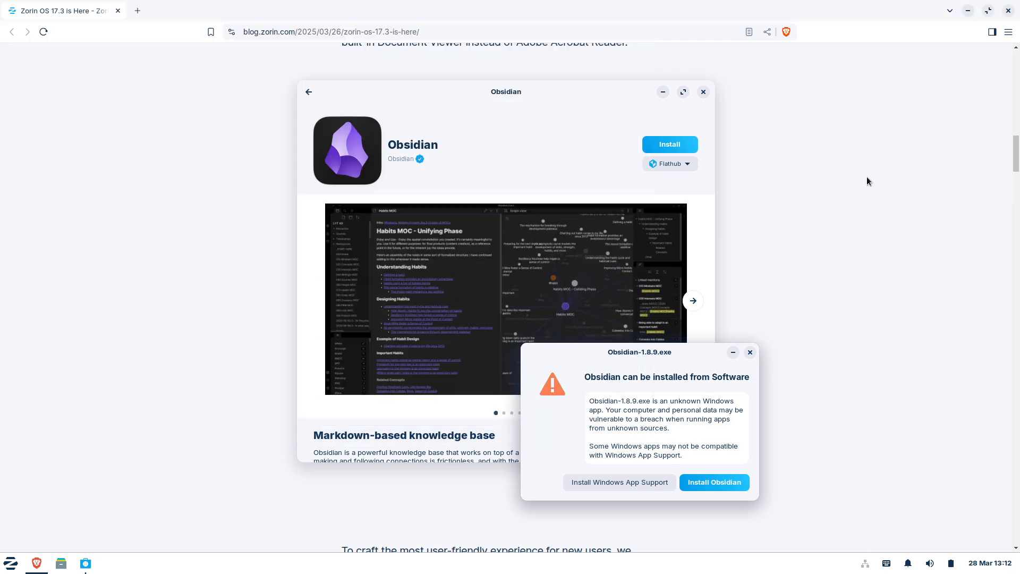
Step: Scroll the About Brave page showing version 1.76.81 on Chromium 134
{"action": "scroll", "scroll_direction": "down", "scroll_amount": 3}
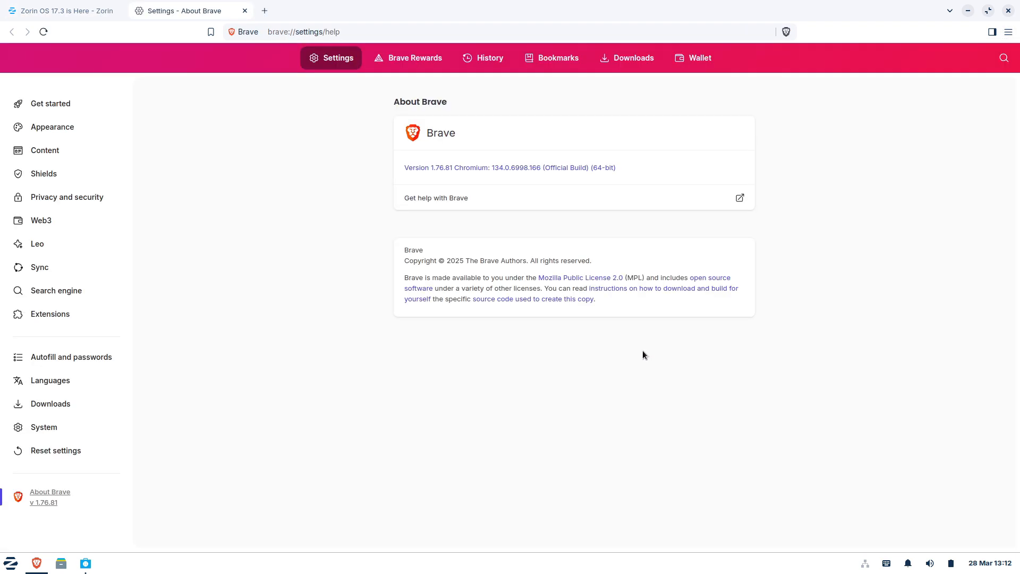
{"action": "mouse_move", "coordinate": [517, 221]}
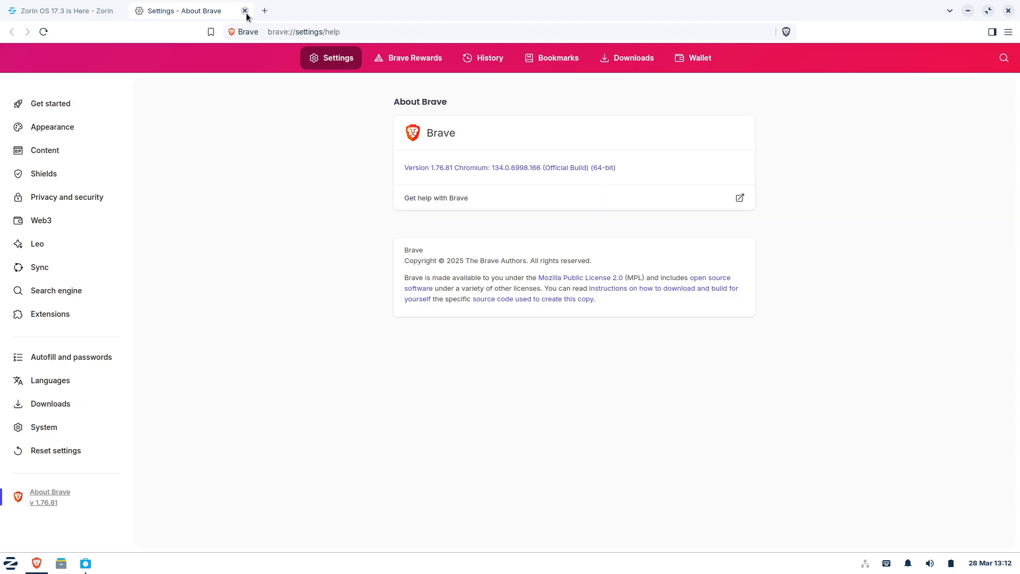
Step: Close the About Brave tab and scroll the 17.3 post to the Zorin Connect upgrades
{"action": "left_click", "coordinate": [244, 11]}
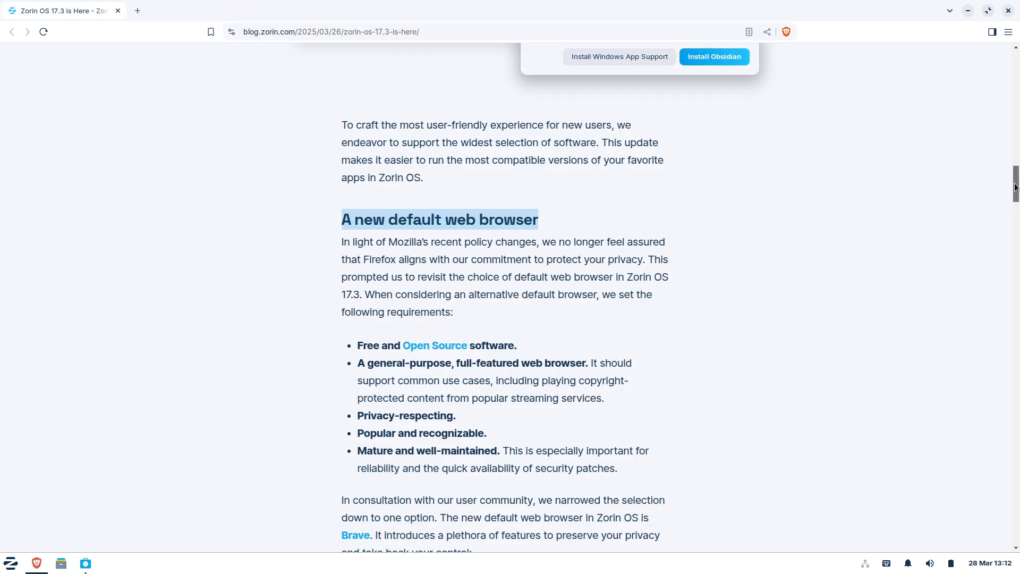
{"action": "scroll", "scroll_direction": "down", "scroll_amount": 3}
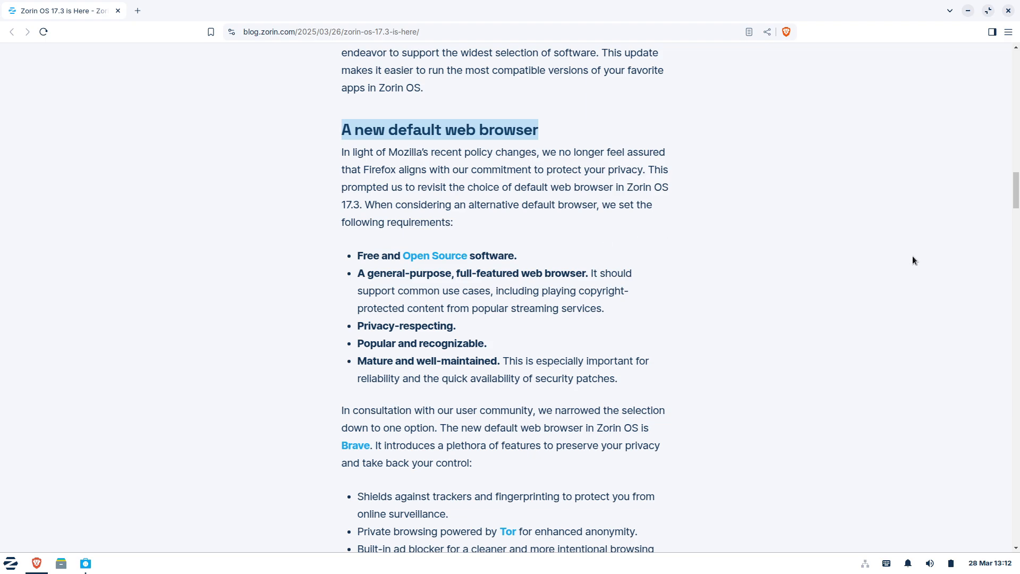
{"action": "scroll", "scroll_direction": "down", "scroll_amount": 3}
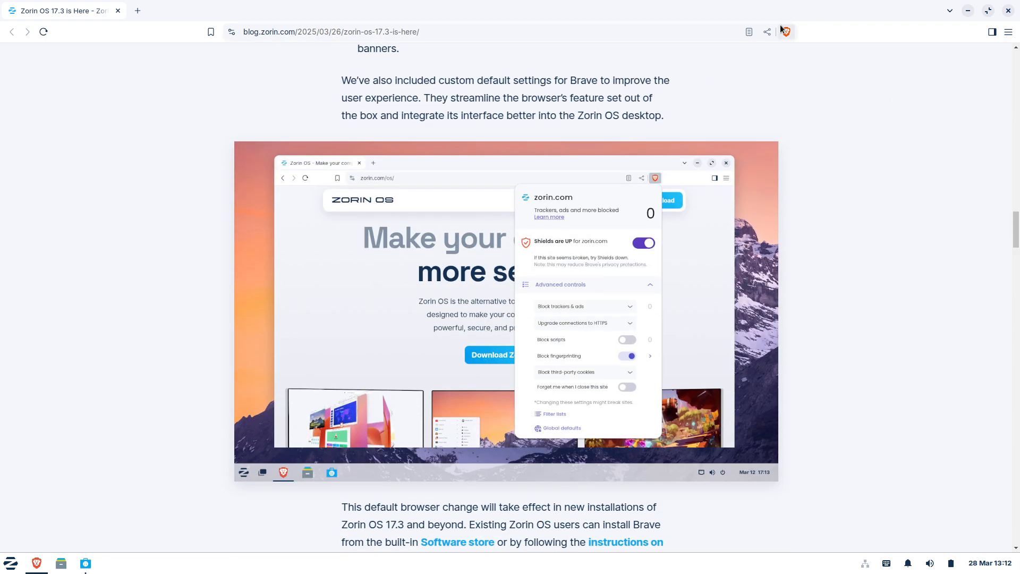
{"action": "left_click", "coordinate": [784, 31]}
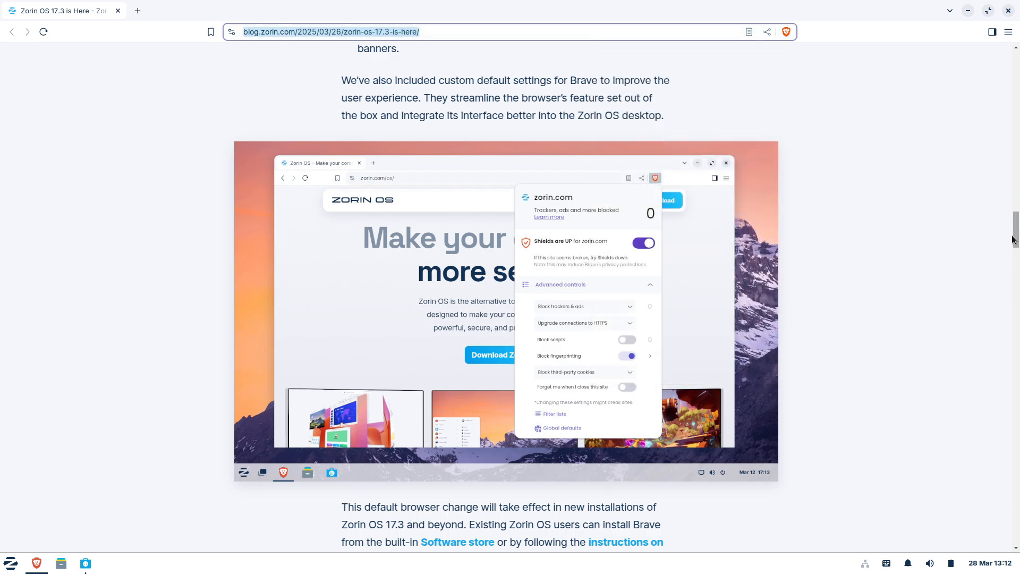
{"action": "scroll", "scroll_direction": "down", "scroll_amount": 3}
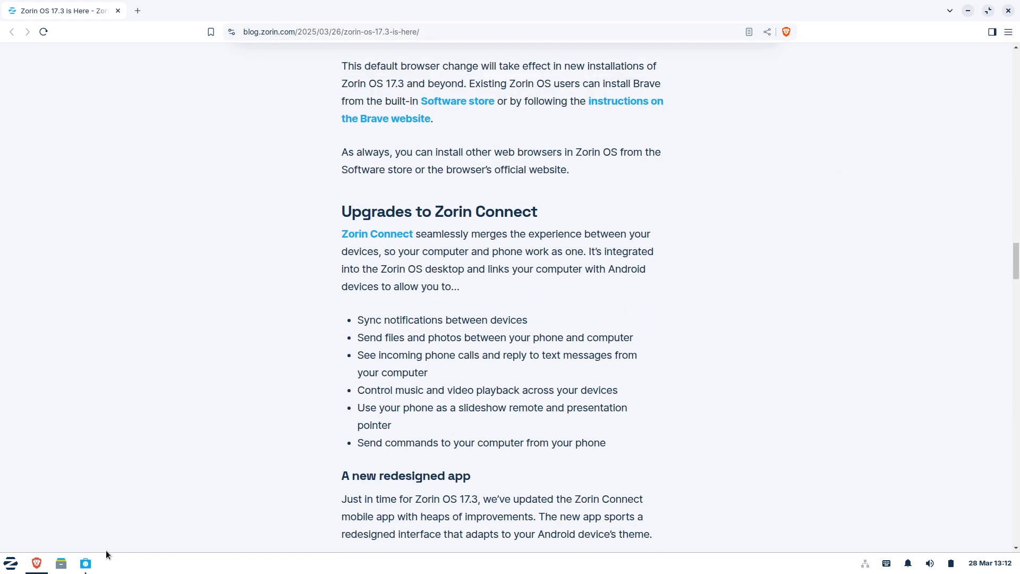
Step: Search the Software store for 'obsidian', then dismiss the window
{"action": "left_click", "coordinate": [84, 562]}
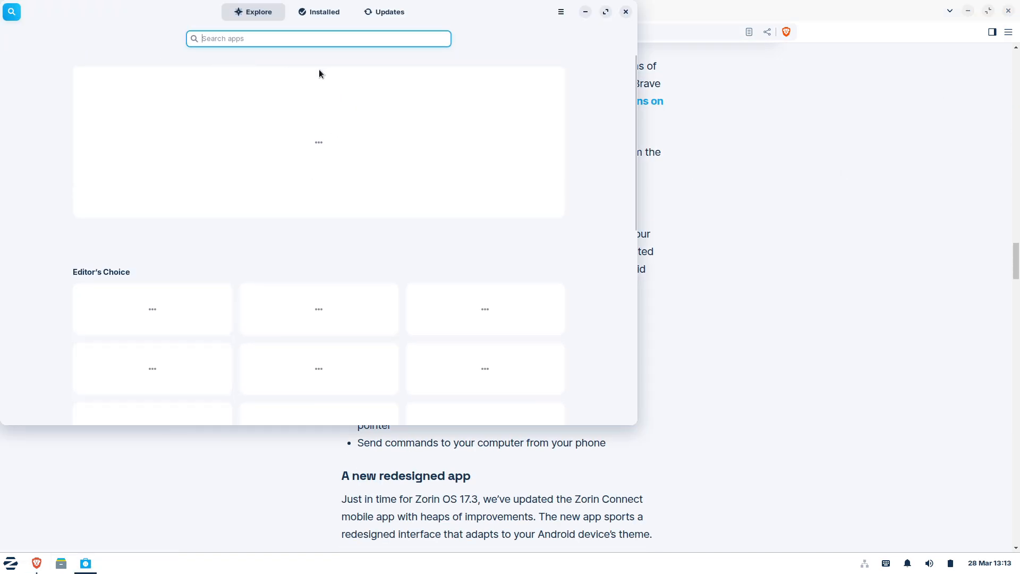
{"action": "type", "text": "obsid"}
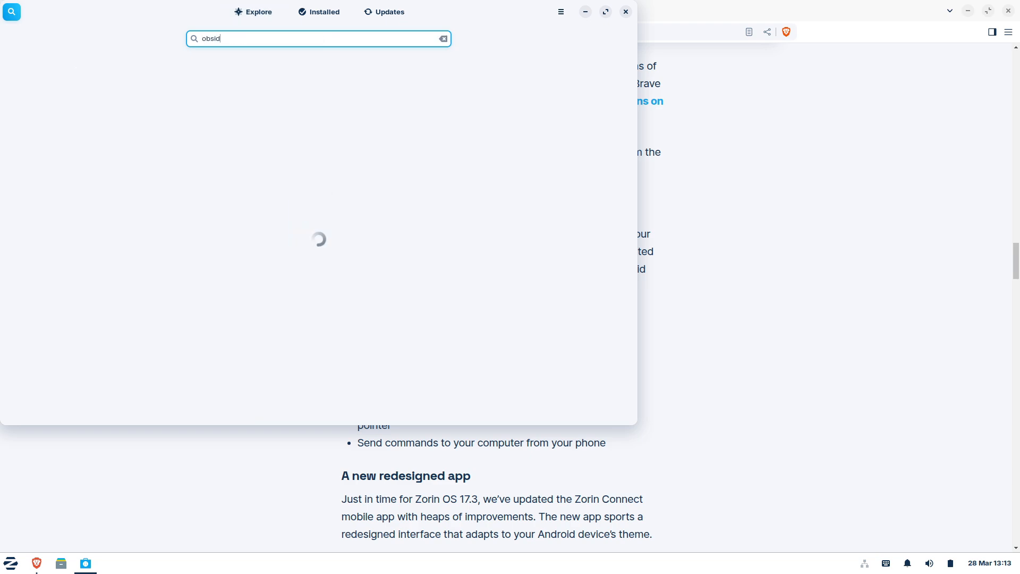
{"action": "type", "text": "ian"}
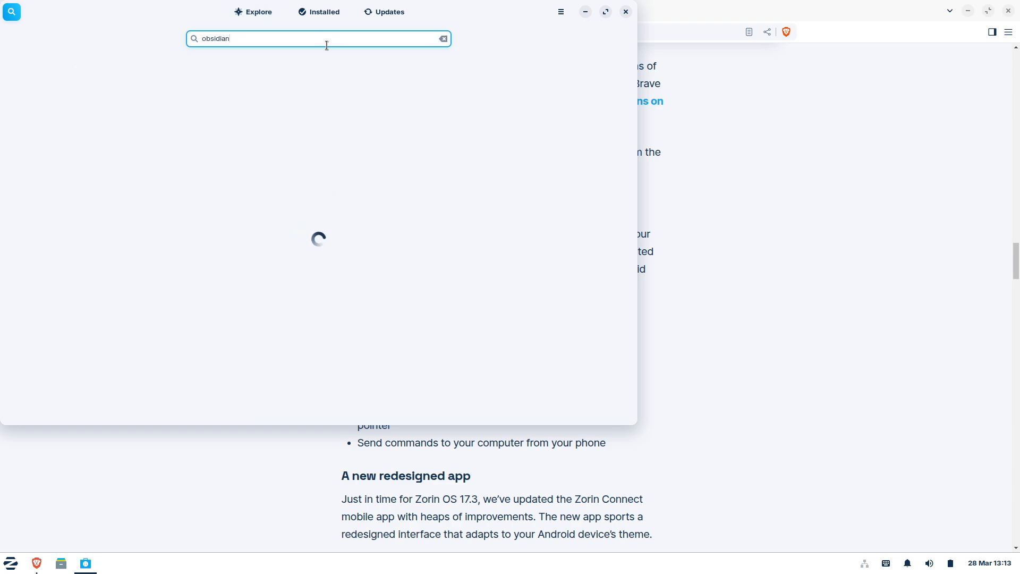
{"action": "left_click", "coordinate": [624, 12]}
{"action": "type", "text": "z"}
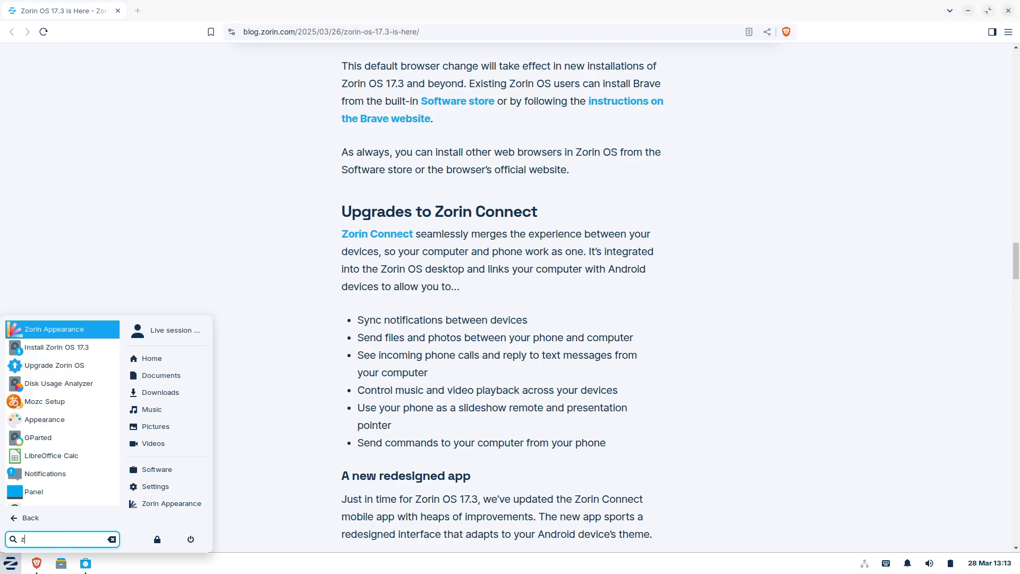
Step: Scroll the 17.3 post past Zorin Connect to its remote input and gyroscope mouse features
{"action": "type", "text": "or"}
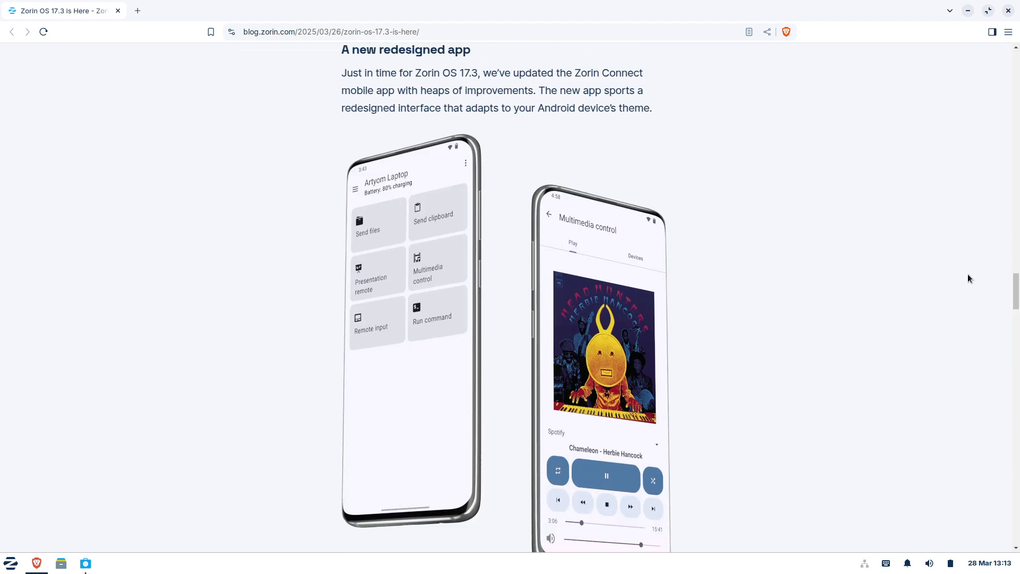
{"action": "scroll", "scroll_direction": "down", "scroll_amount": 3}
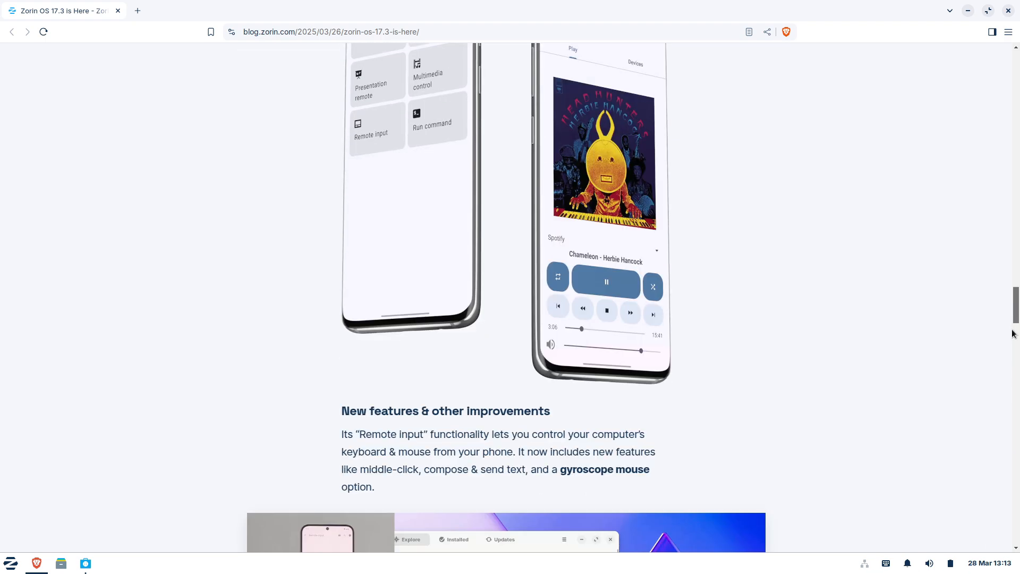
{"action": "scroll", "scroll_direction": "down", "scroll_amount": 3}
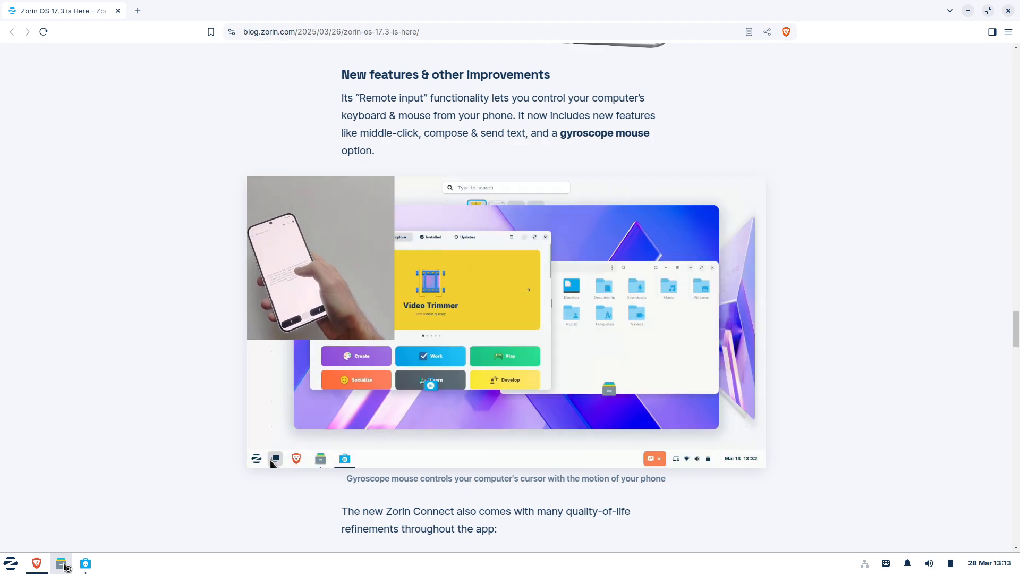
Step: Open Thunar on the zorin home folder and maximize its window
{"action": "left_click", "coordinate": [61, 563]}
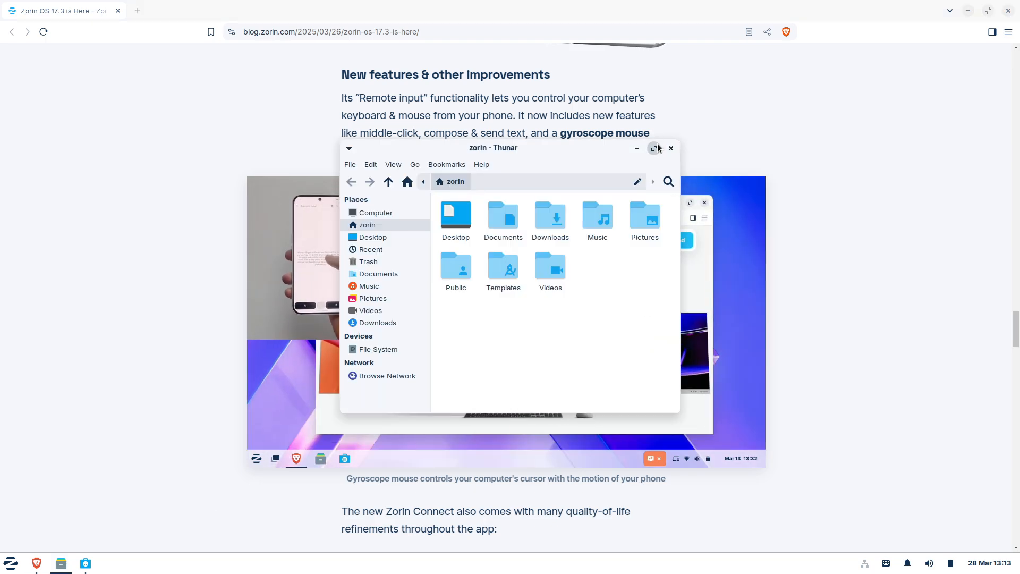
{"action": "left_click", "coordinate": [654, 148]}
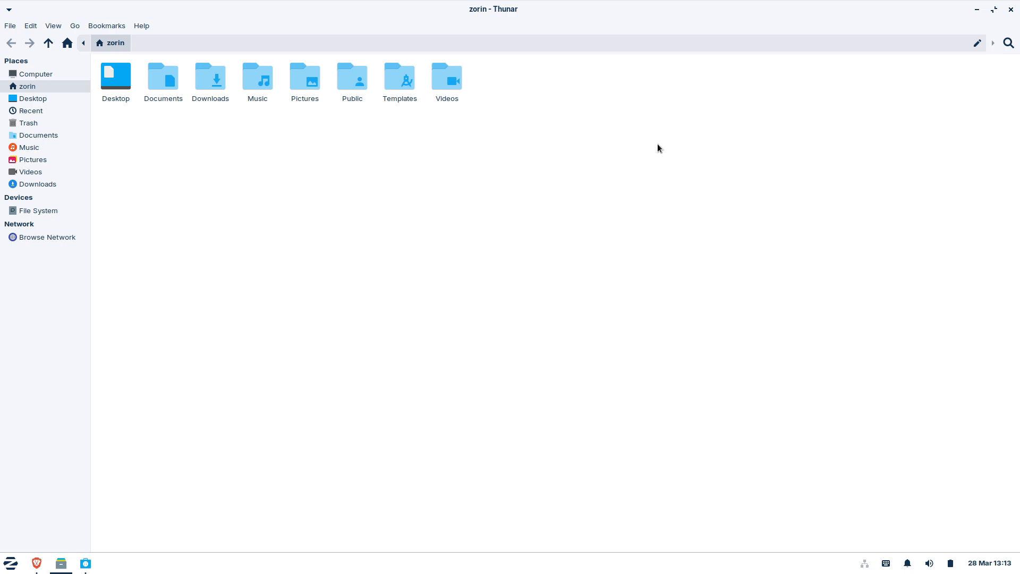
{"action": "left_click", "coordinate": [141, 25]}
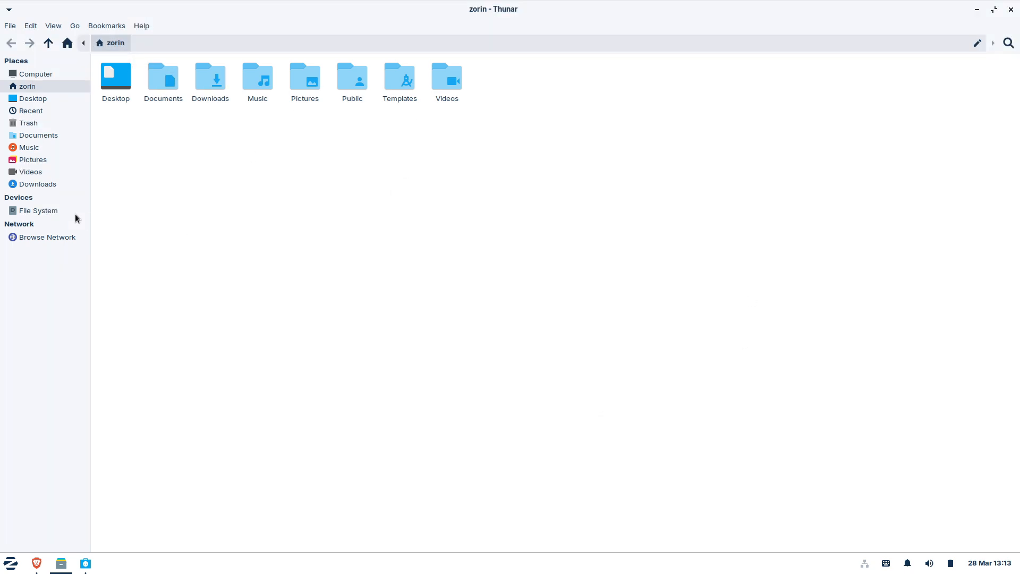
Step: View the File System root and Thunar's Advanced preferences, then close preferences
{"action": "left_click", "coordinate": [30, 25]}
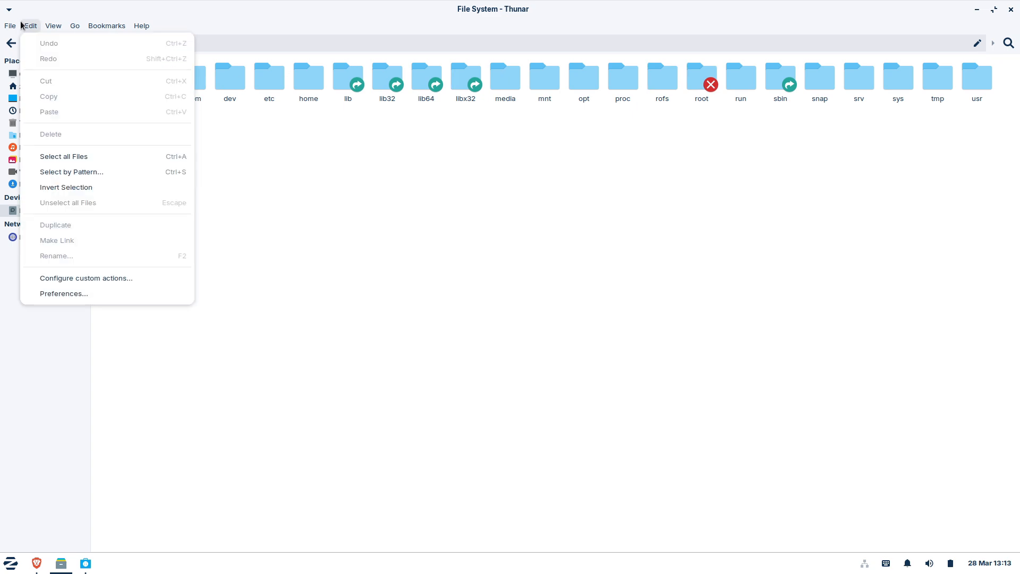
{"action": "left_click", "coordinate": [63, 293]}
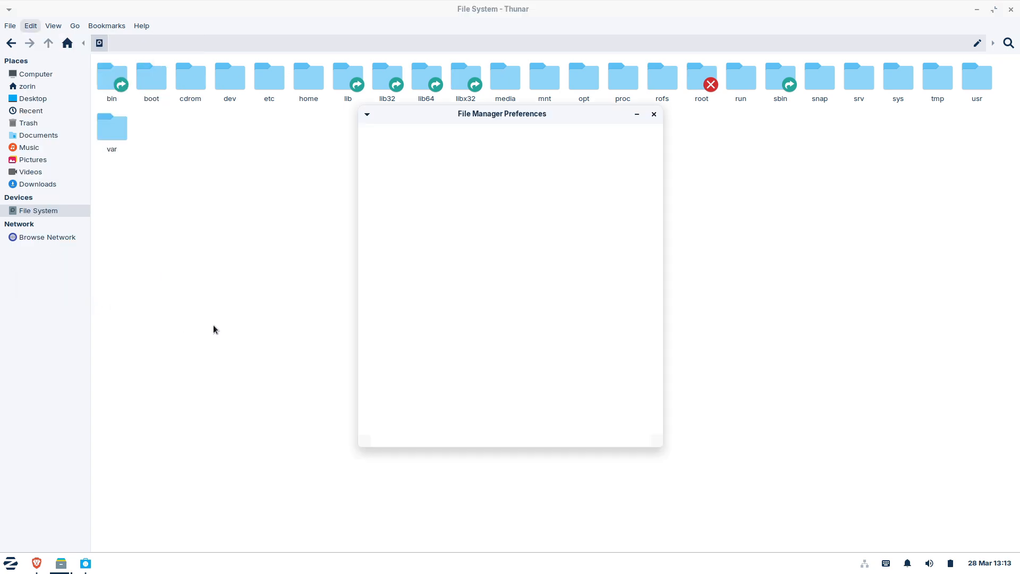
{"action": "left_click", "coordinate": [508, 137]}
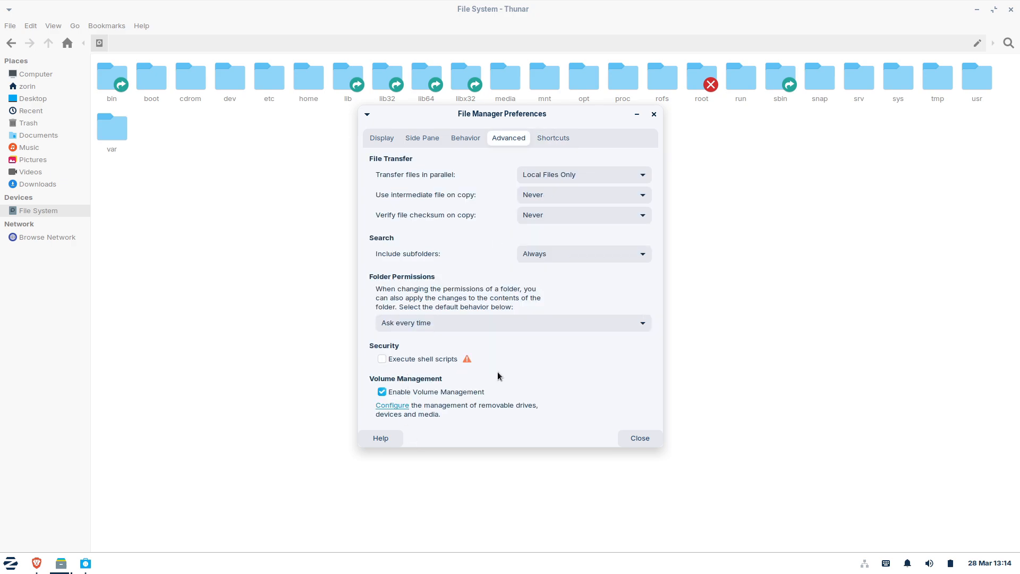
{"action": "left_click", "coordinate": [30, 26]}
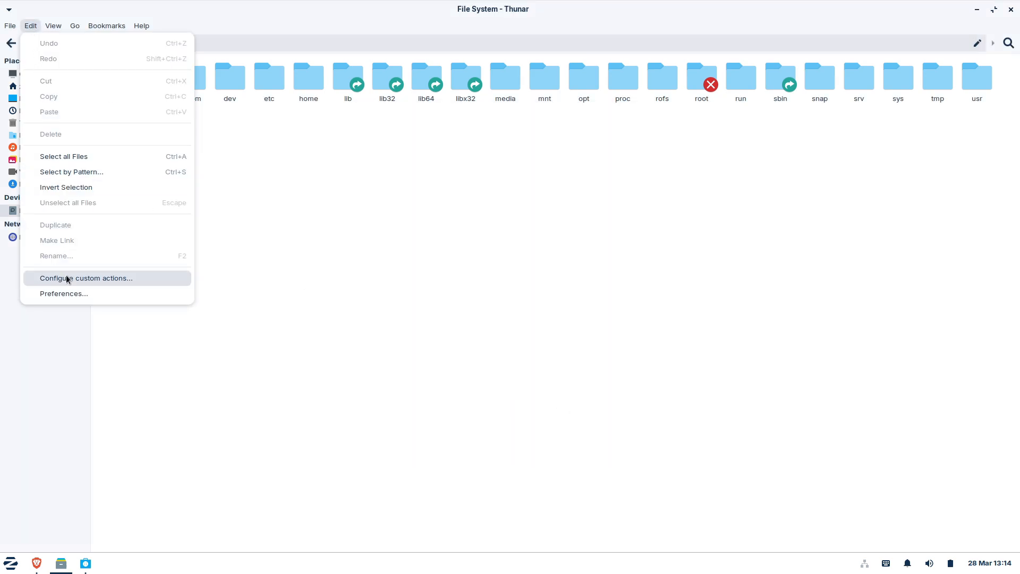
Step: Close Thunar and scroll the 17.3 post to the touchscreen keyboard improvements
{"action": "left_click", "coordinate": [85, 278]}
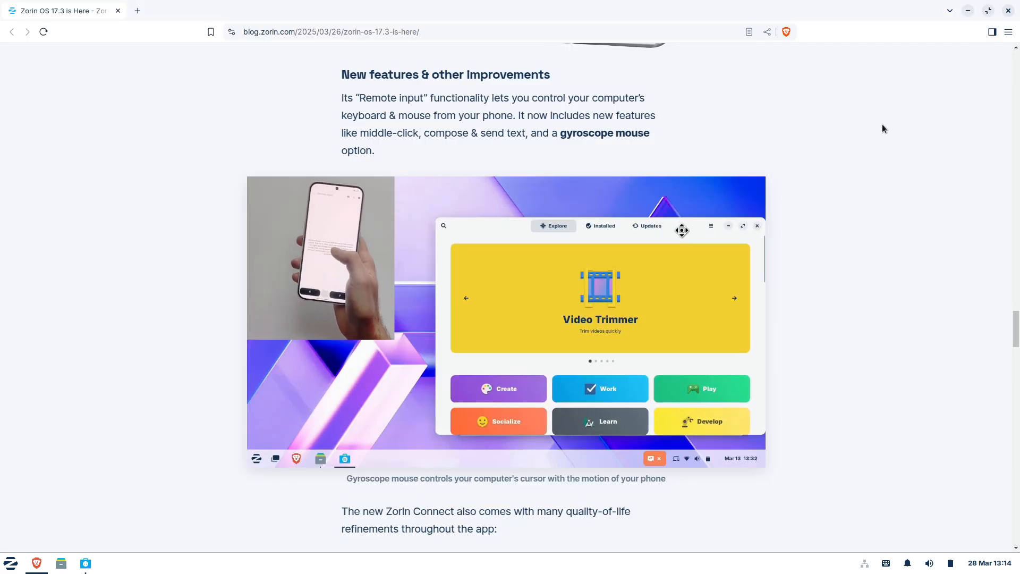
{"action": "scroll", "scroll_direction": "down", "scroll_amount": 3}
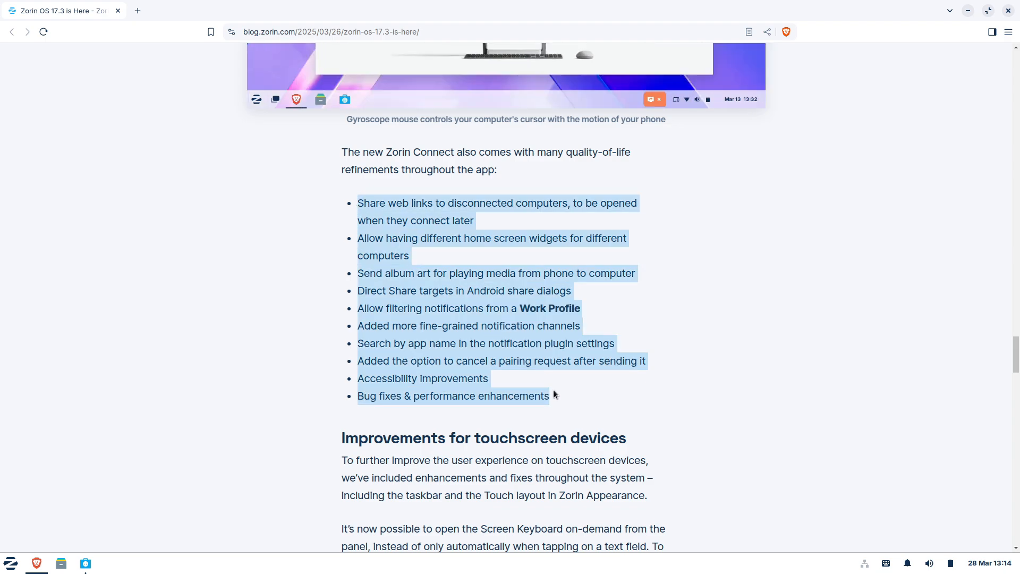
{"action": "scroll", "scroll_direction": "down", "scroll_amount": 3}
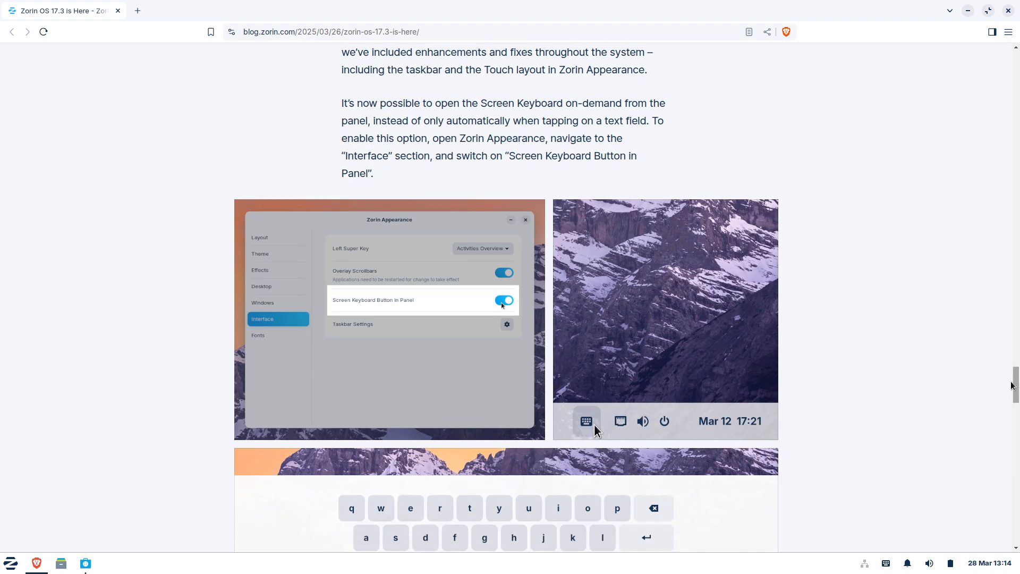
{"action": "left_click", "coordinate": [11, 562]}
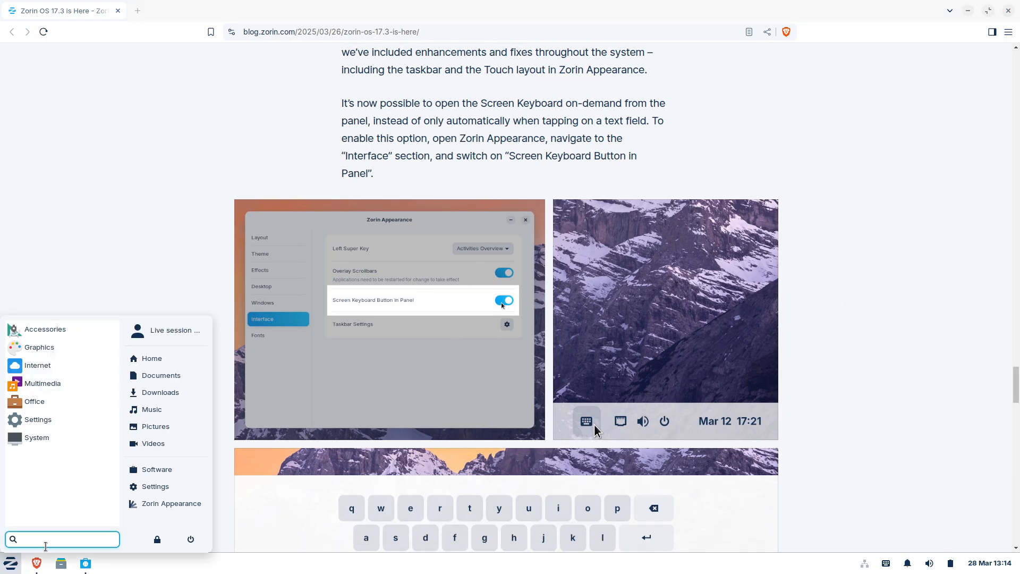
{"action": "type", "text": "ap"}
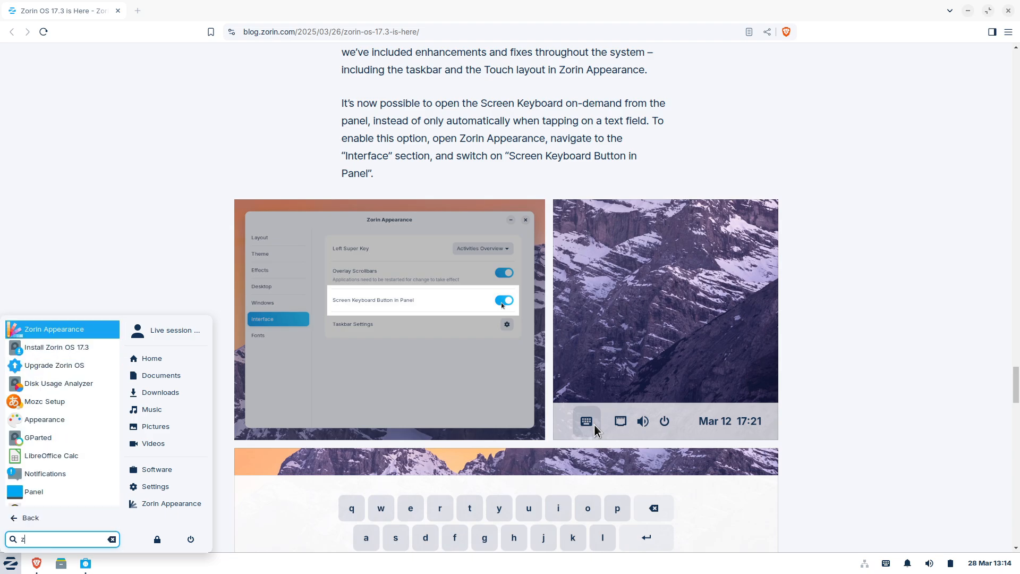
{"action": "left_click", "coordinate": [38, 336]}
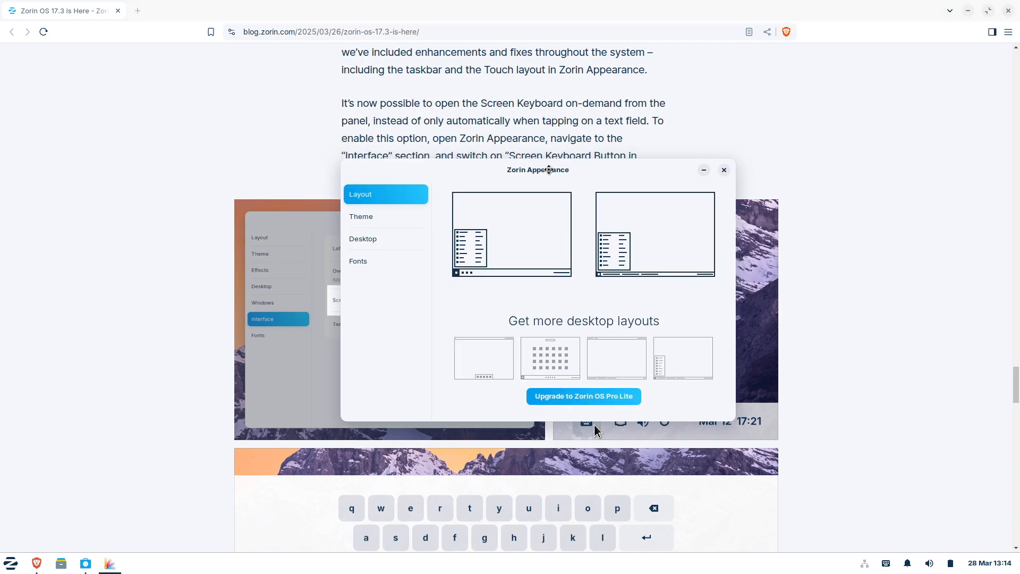
{"action": "left_click", "coordinate": [363, 238]}
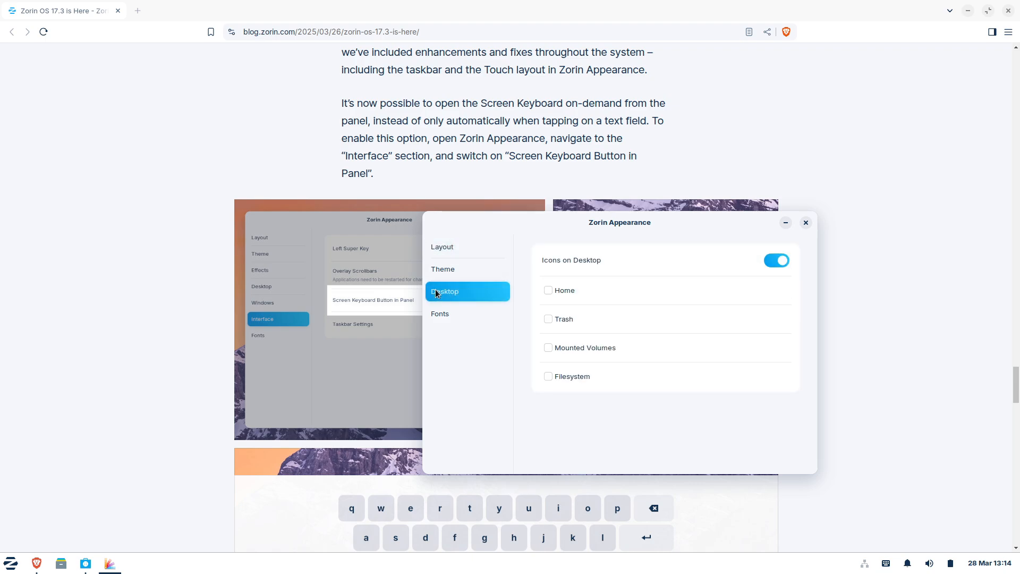
{"action": "left_click", "coordinate": [442, 269]}
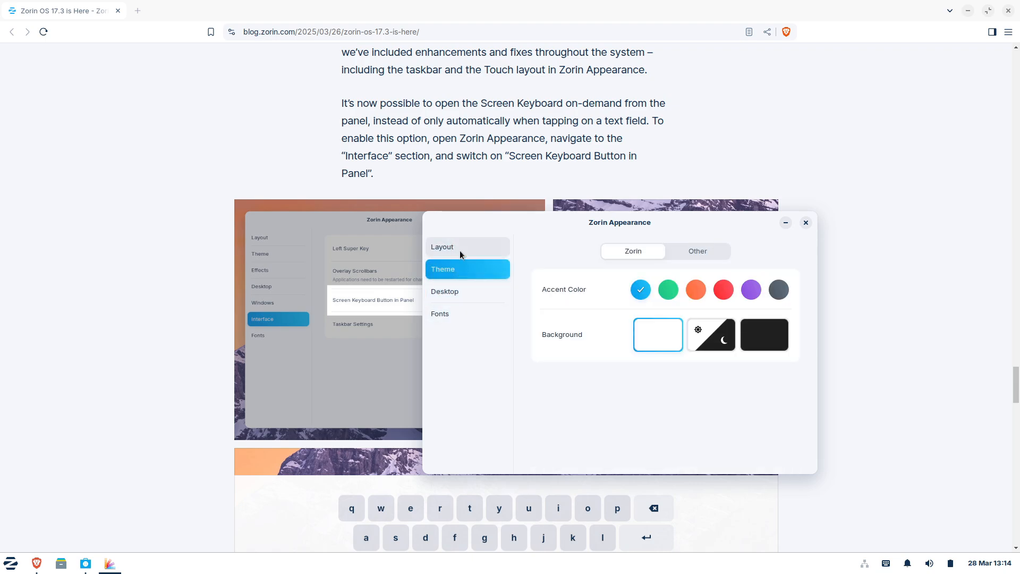
{"action": "left_click", "coordinate": [439, 313]}
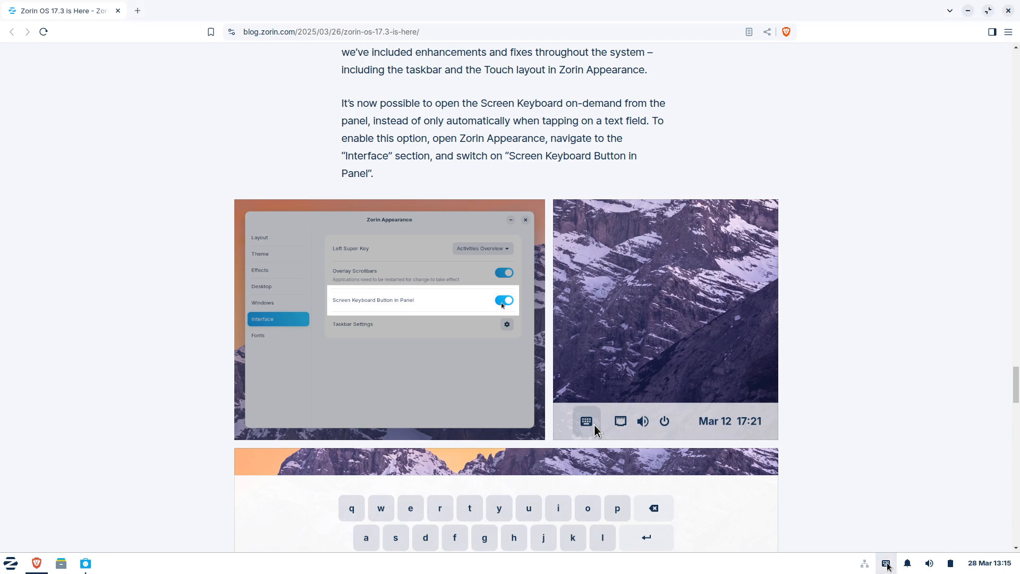
Step: Use the tray's fcitx5 Configure option to open ~/.config/fcitx5, showing its conf folder
{"action": "right_click", "coordinate": [886, 562]}
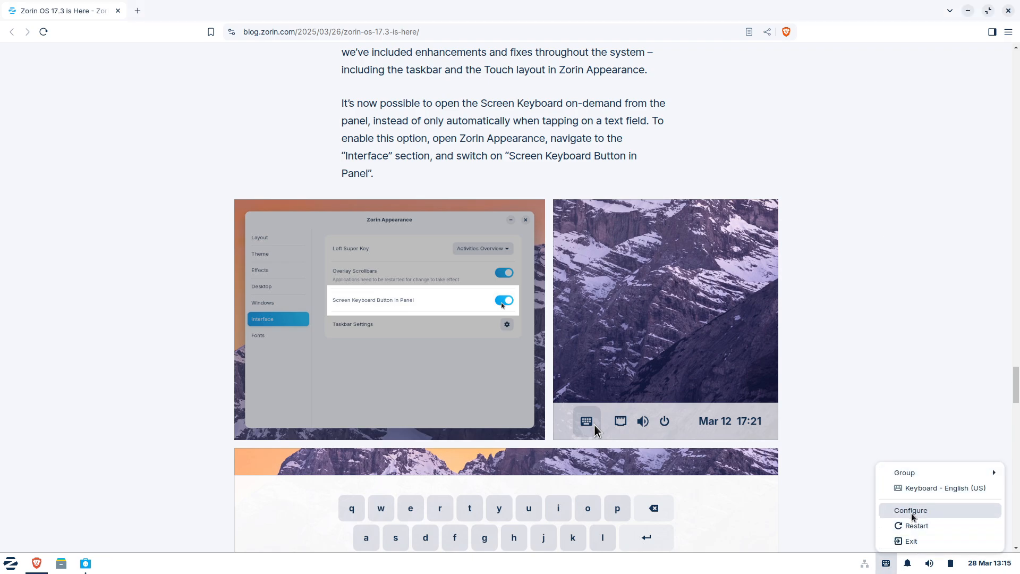
{"action": "left_click", "coordinate": [910, 510]}
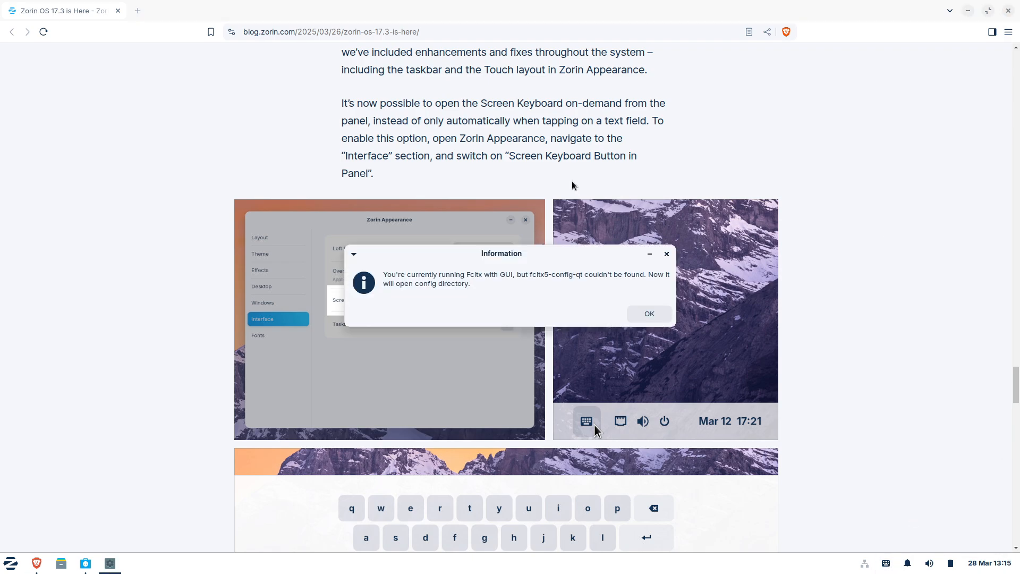
{"action": "left_click", "coordinate": [648, 313]}
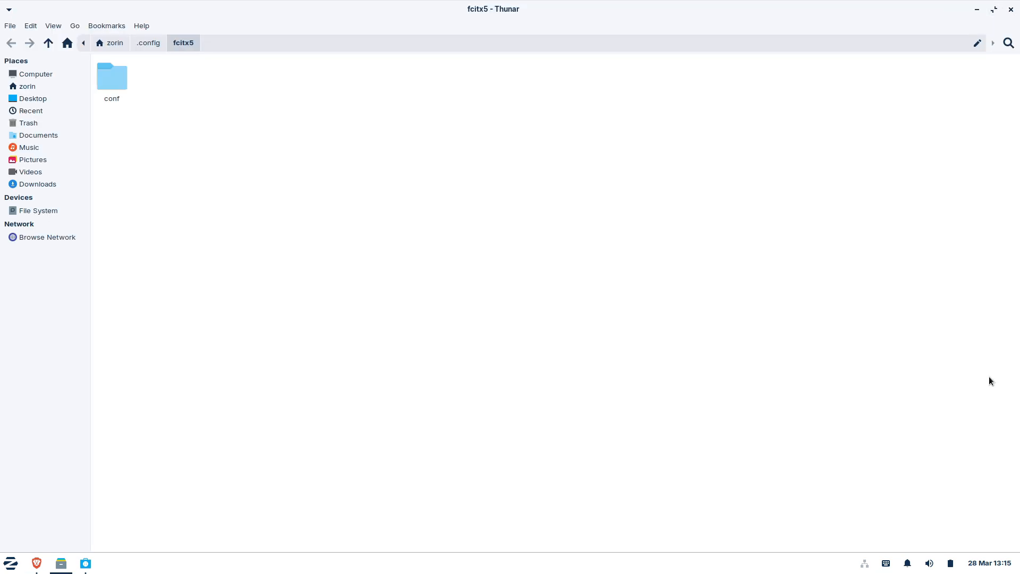
{"action": "mouse_move", "coordinate": [1012, 9]}
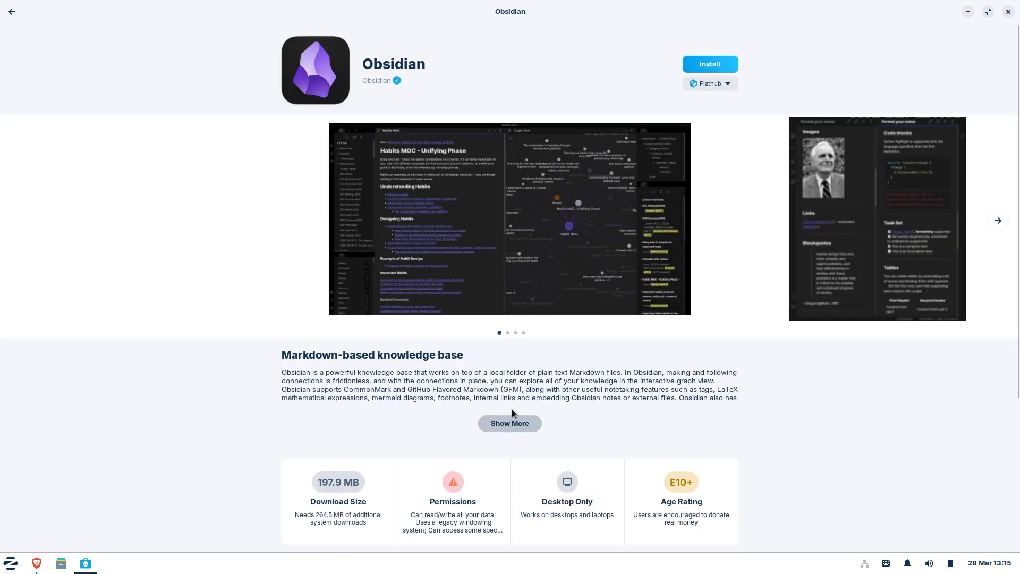
Step: Check Obsidian's Flathub source, screenshots and details, then switch back to Brave's 17.3 post
{"action": "left_click", "coordinate": [709, 83]}
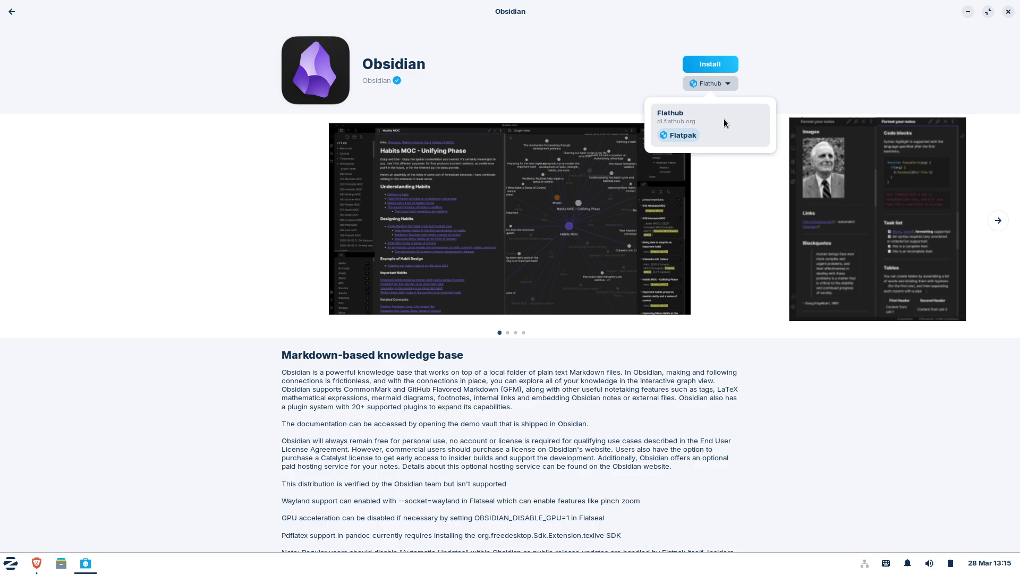
{"action": "mouse_move", "coordinate": [1016, 102]}
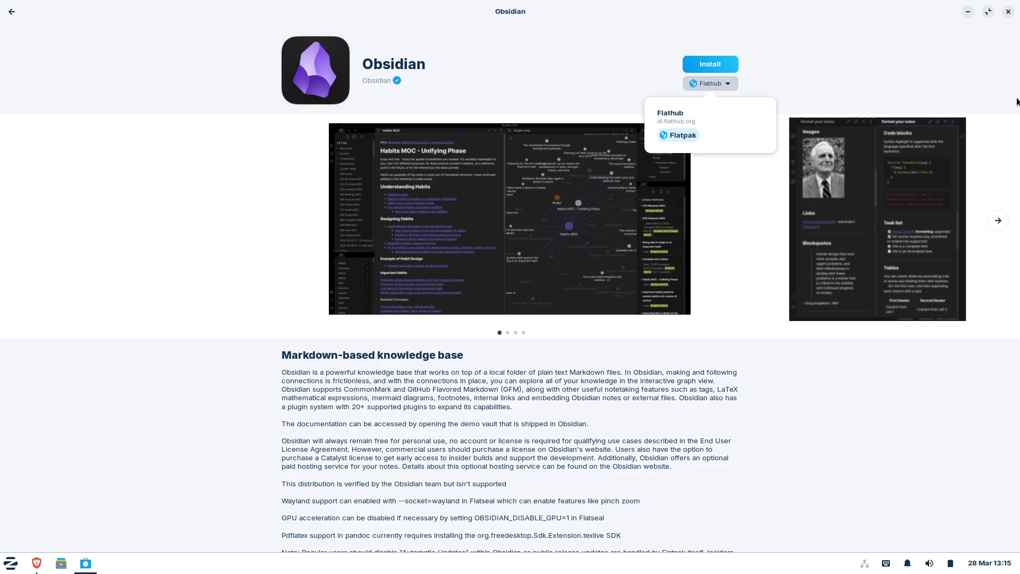
{"action": "left_click", "coordinate": [997, 220]}
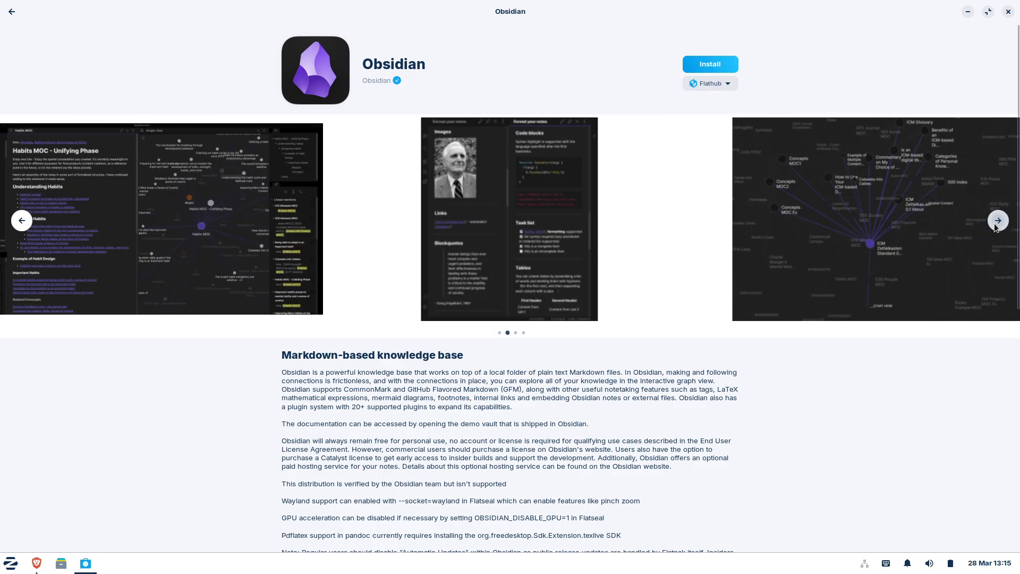
{"action": "scroll", "scroll_direction": "down", "scroll_amount": 3}
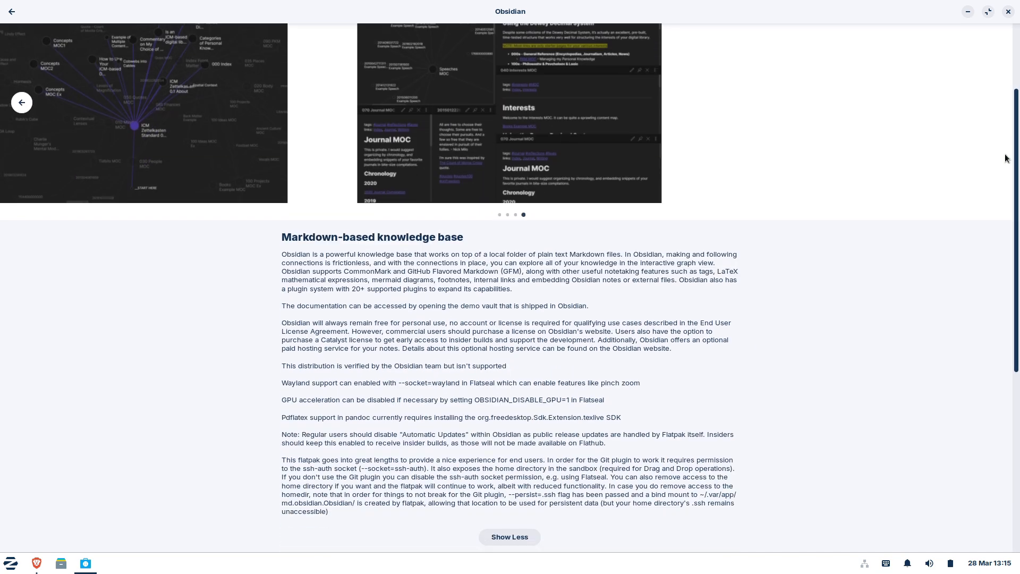
{"action": "scroll", "scroll_direction": "down", "scroll_amount": 3}
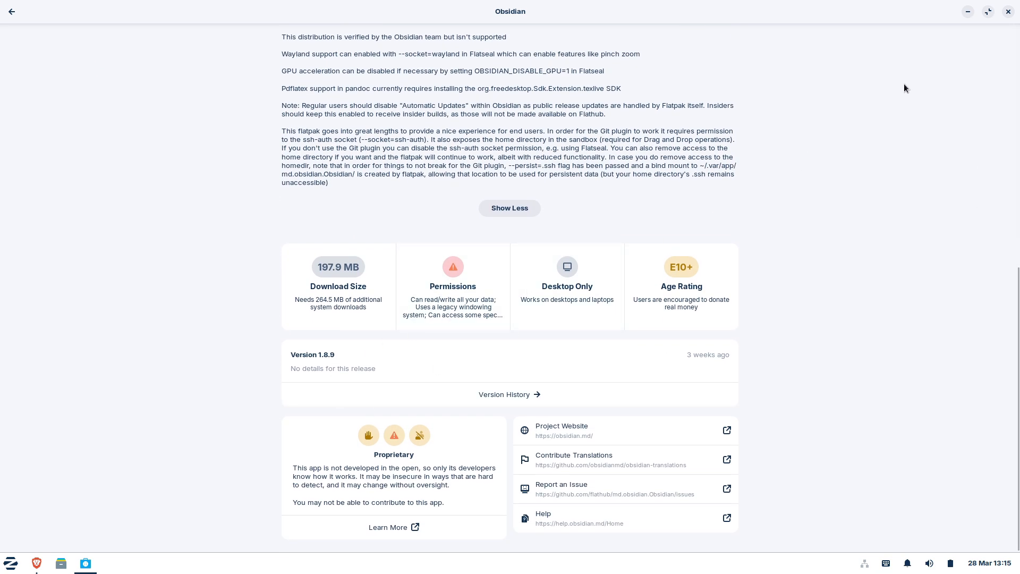
{"action": "left_click", "coordinate": [37, 563]}
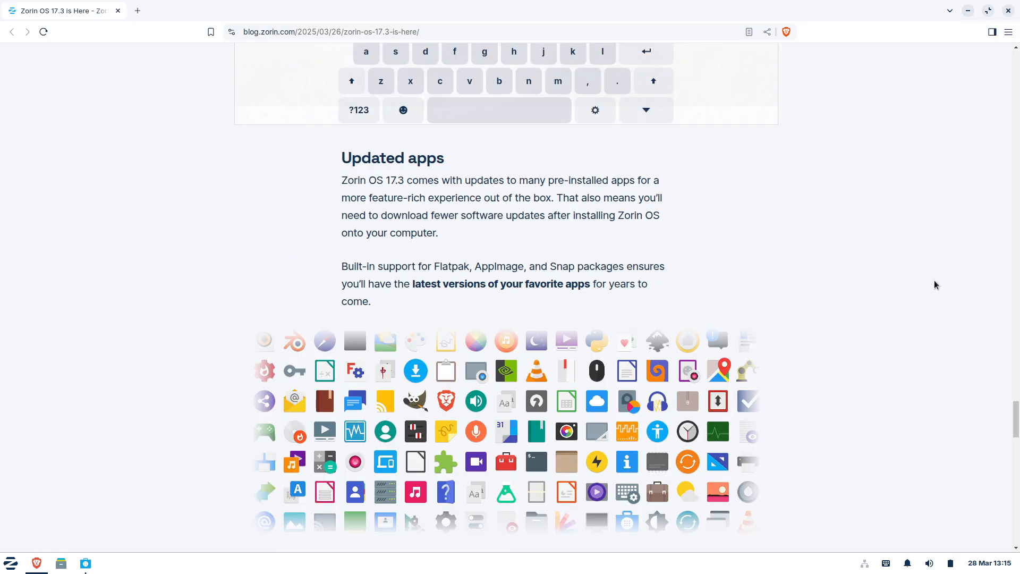
Step: Scroll the release post to the 'How to get Zorin OS 17.3' section
{"action": "scroll", "scroll_direction": "down", "scroll_amount": 3}
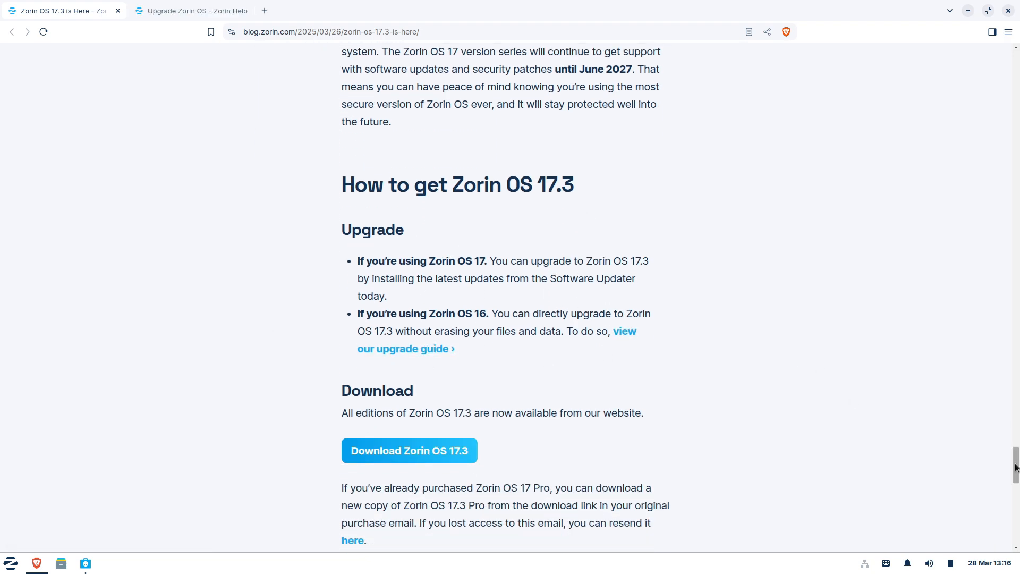
{"action": "scroll", "scroll_direction": "up", "scroll_amount": 3}
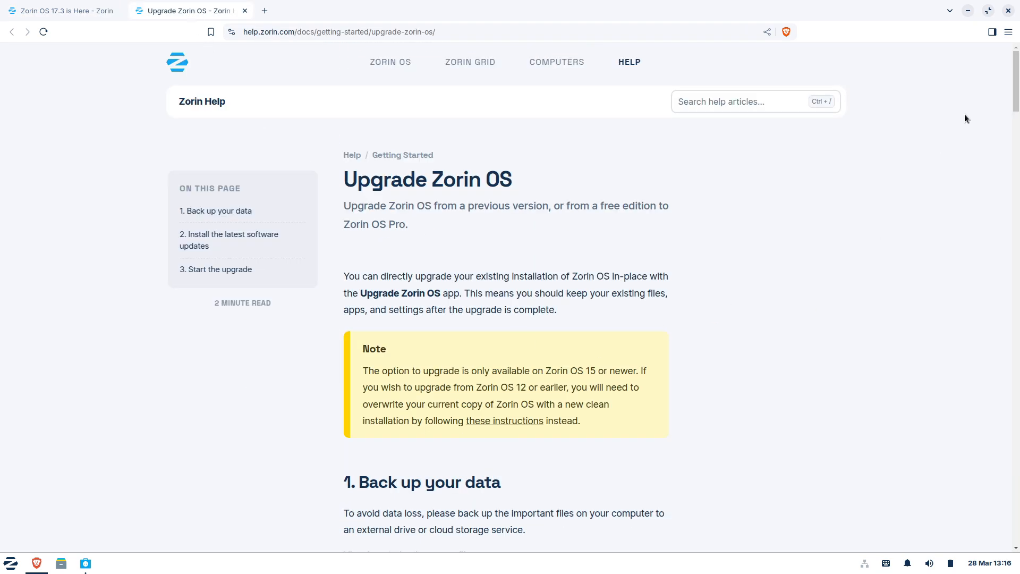
{"action": "scroll", "scroll_direction": "down", "scroll_amount": 3}
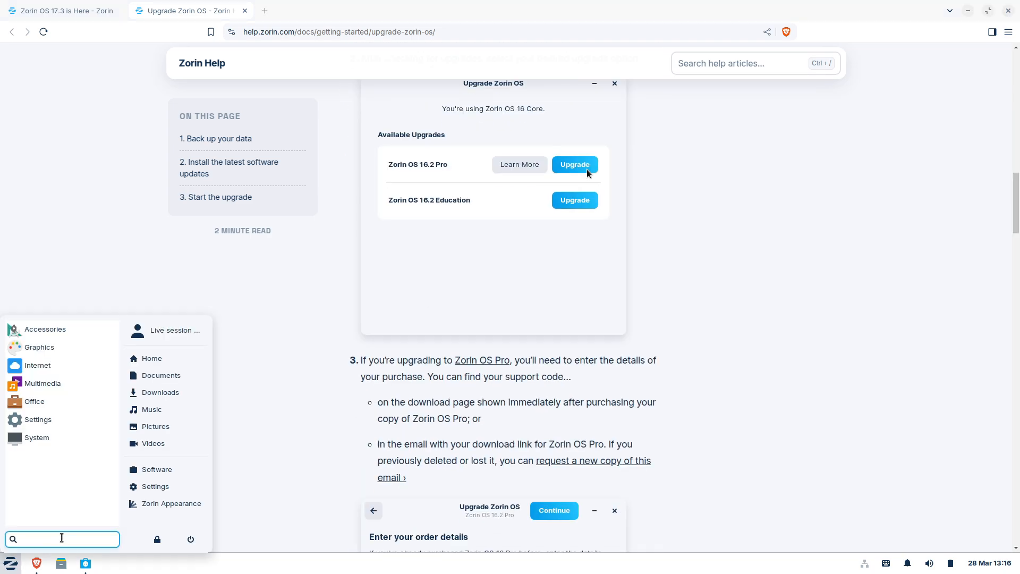
Step: Search the app menu for 'up', open the Upgrade Zorin OS guide, and scroll to its end
{"action": "type", "text": "up"}
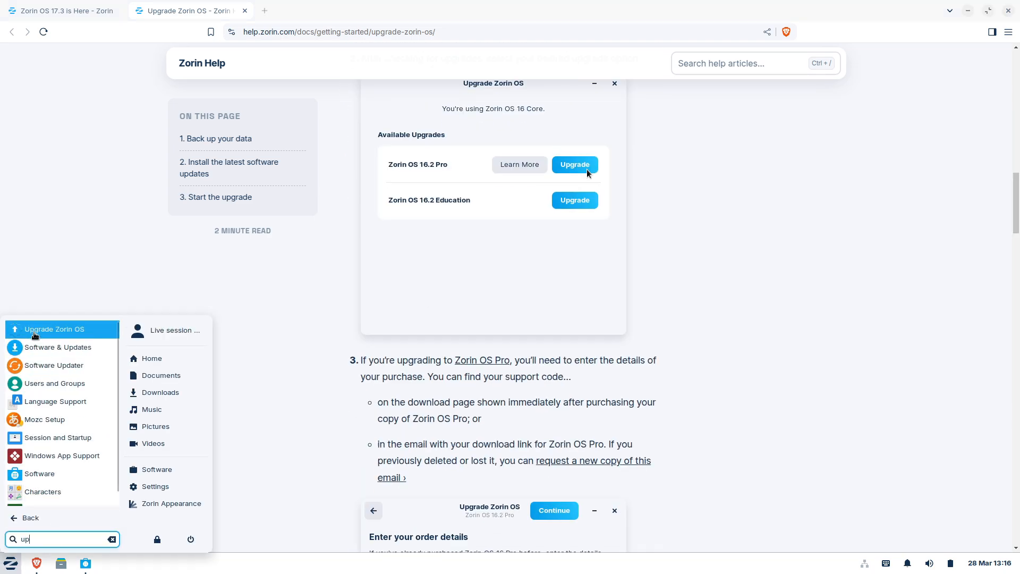
{"action": "left_click", "coordinate": [574, 164]}
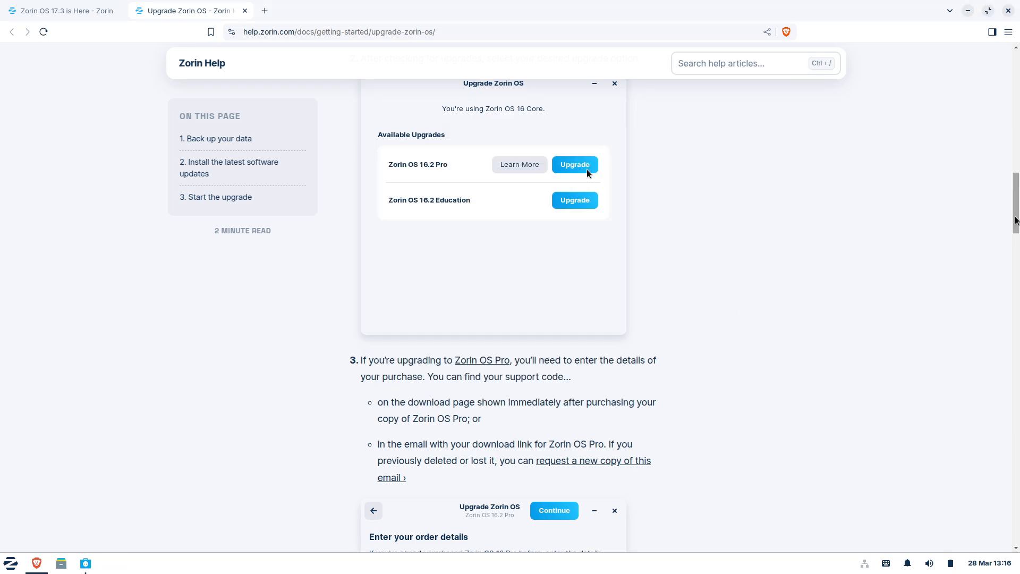
{"action": "scroll", "scroll_direction": "down", "scroll_amount": 3}
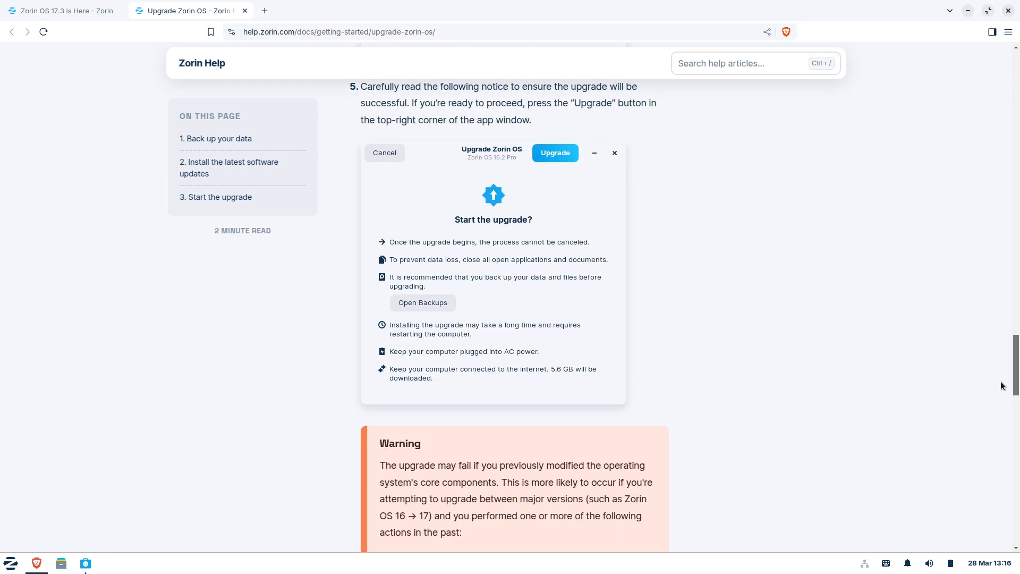
{"action": "scroll", "scroll_direction": "down", "scroll_amount": 3}
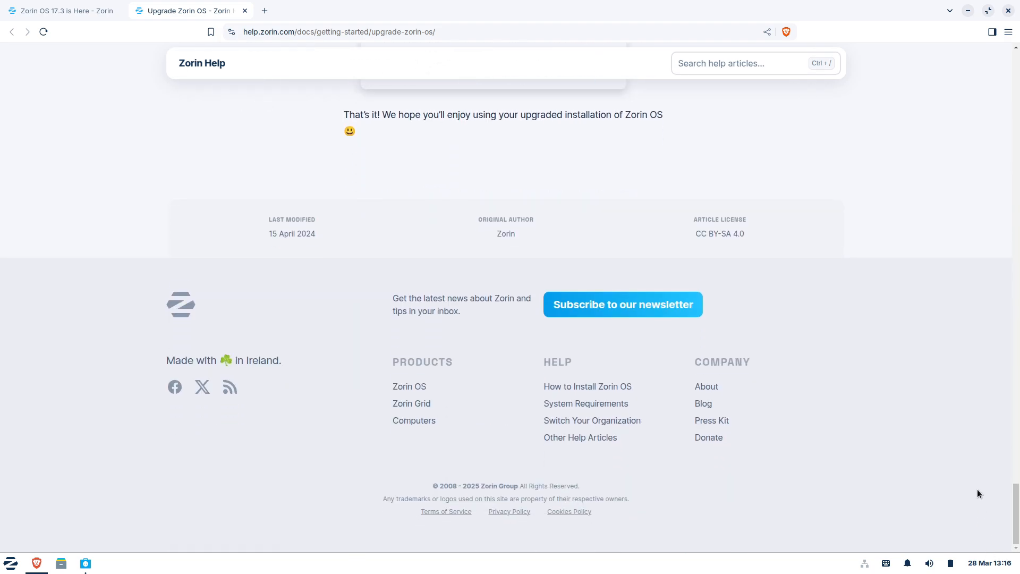
{"action": "left_click", "coordinate": [1008, 11]}
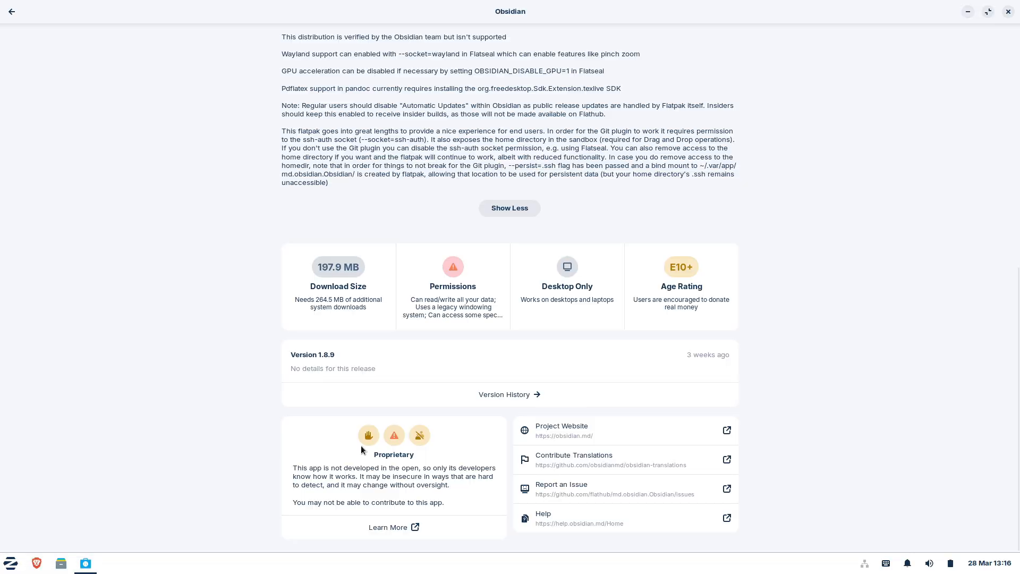
Step: Open Task Manager maximized, scroll through the running processes, then close it to the desktop
{"action": "left_click", "coordinate": [11, 563]}
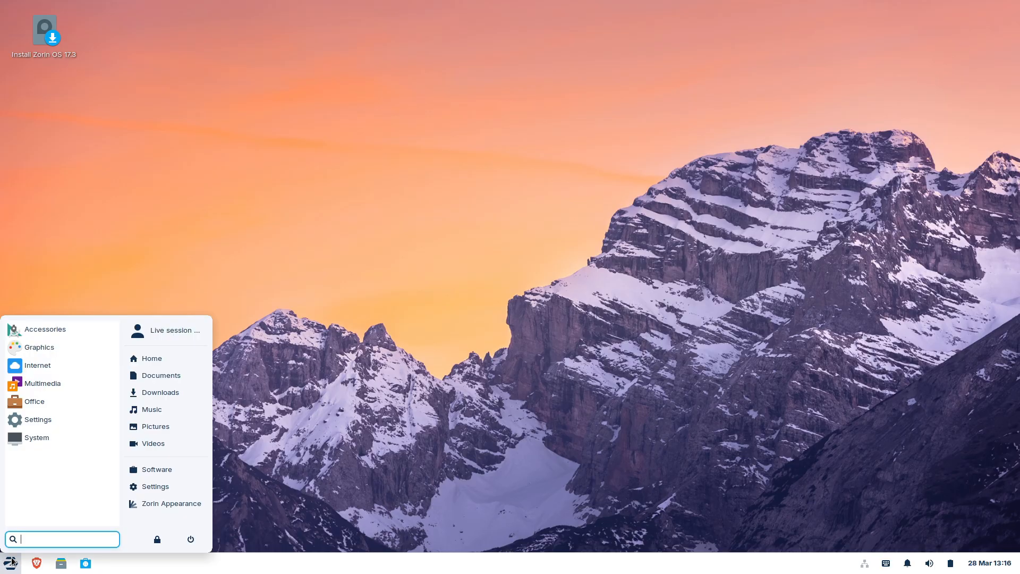
{"action": "mouse_move", "coordinate": [72, 518]}
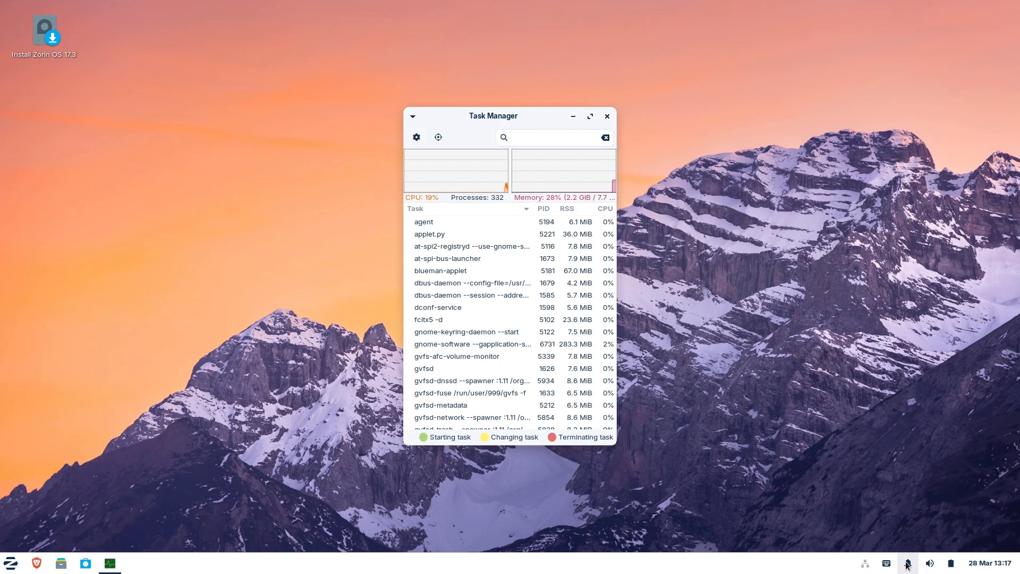
{"action": "left_click", "coordinate": [589, 117]}
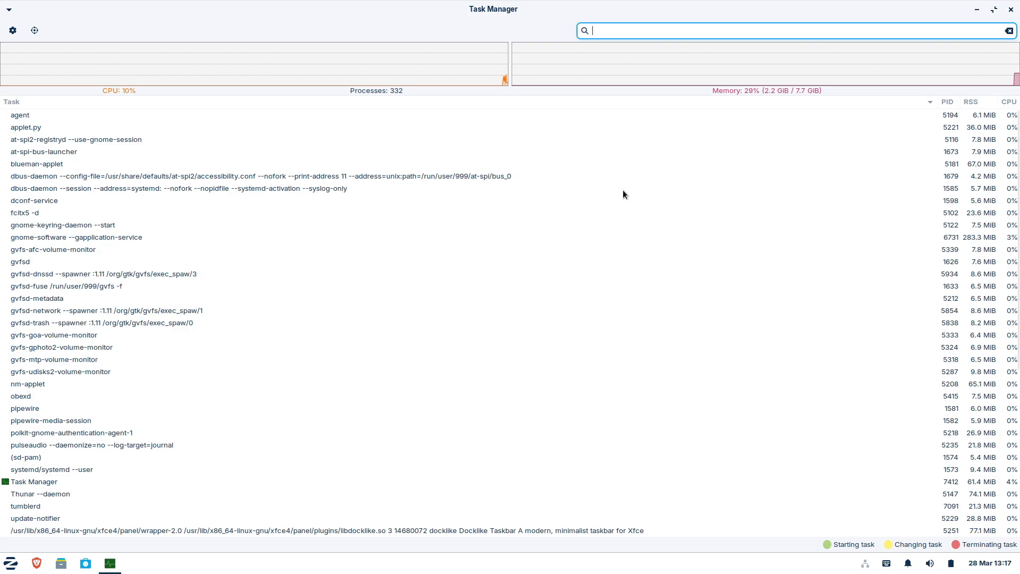
{"action": "scroll", "scroll_direction": "down", "scroll_amount": 3}
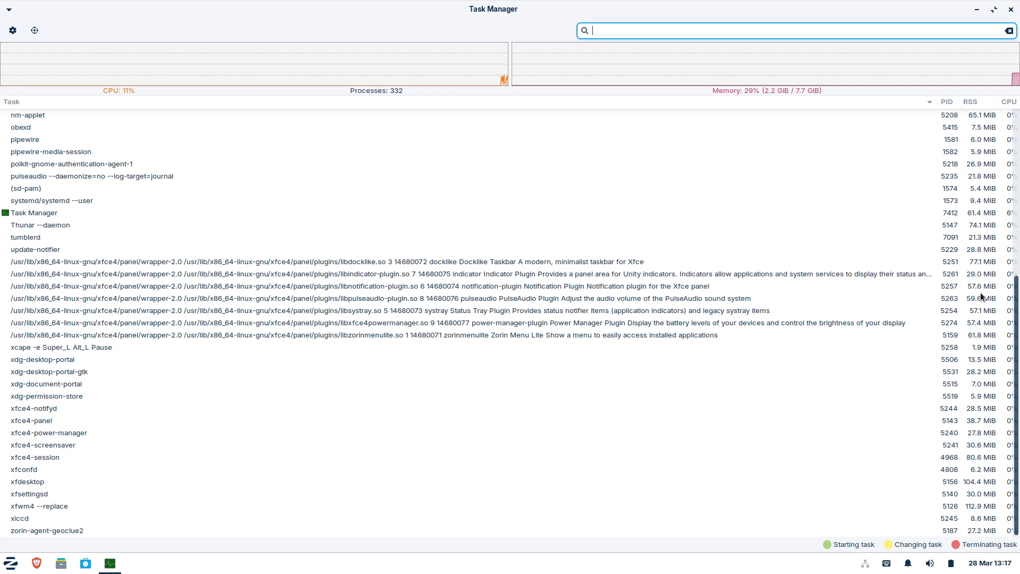
{"action": "left_click", "coordinate": [12, 29]}
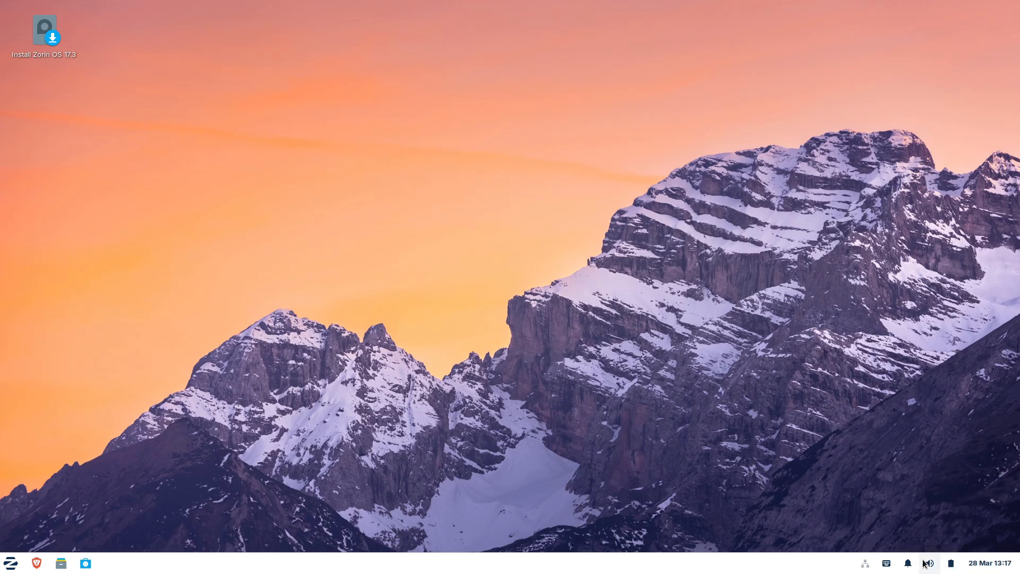
{"action": "right_click", "coordinate": [9, 562]}
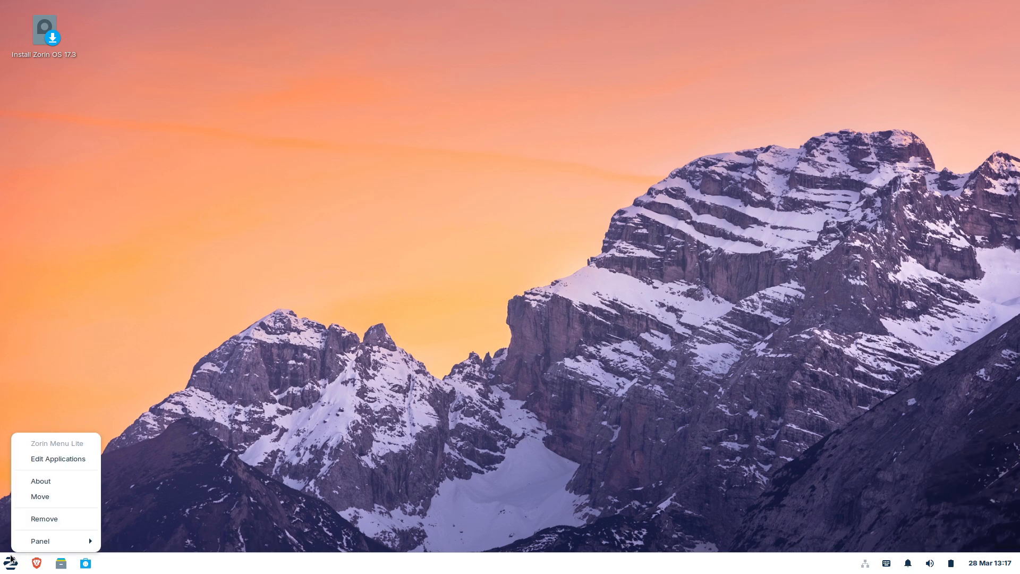
{"action": "left_click", "coordinate": [526, 362]}
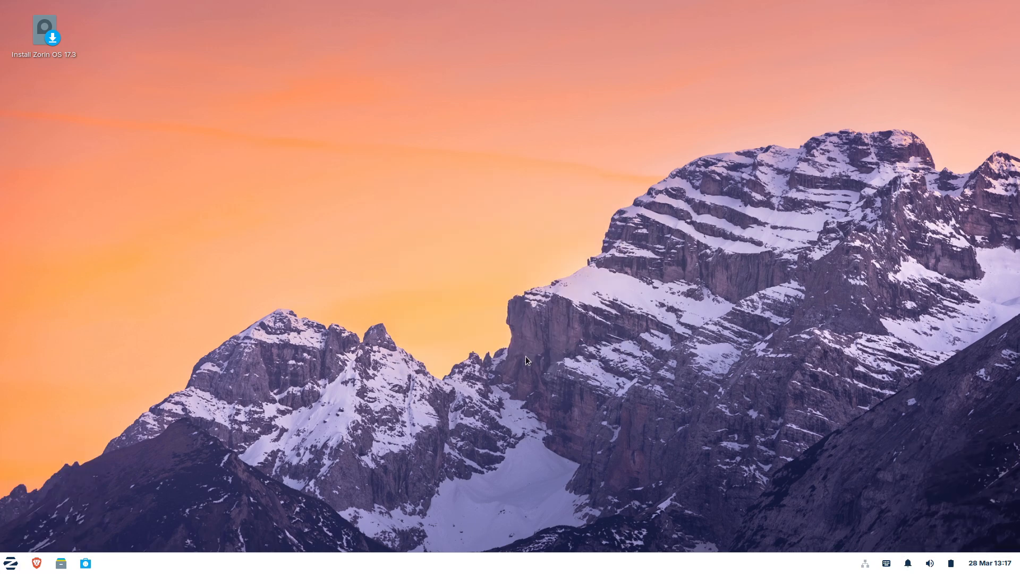
{"action": "mouse_move", "coordinate": [58, 461]}
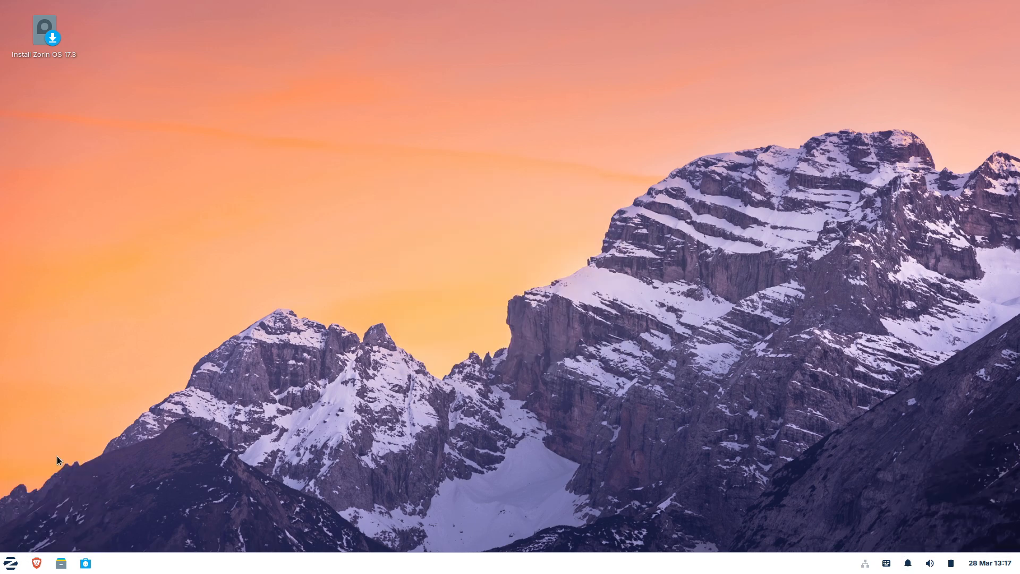